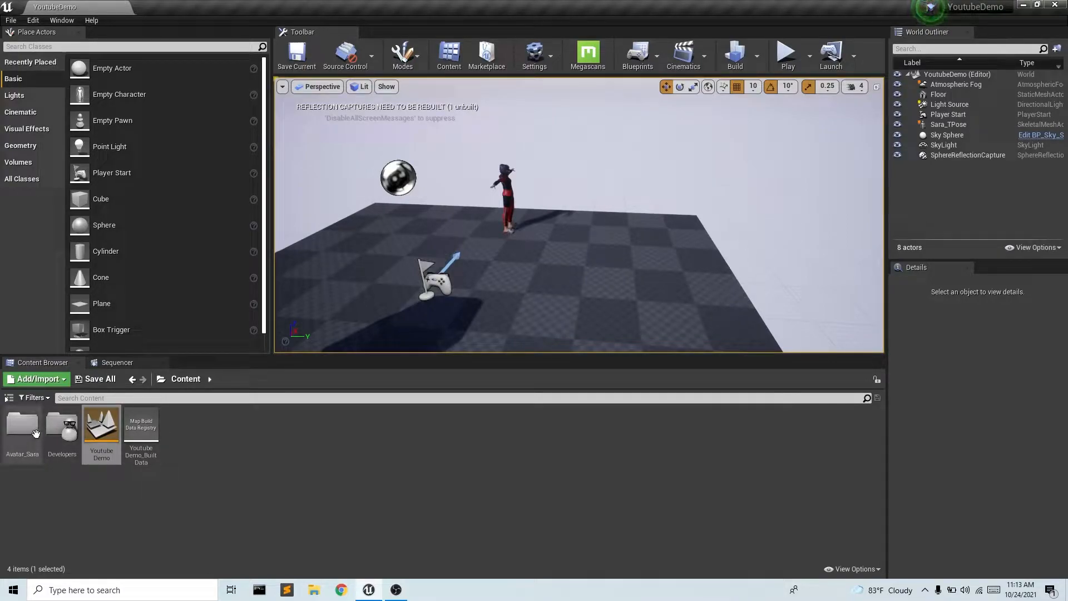
Enter the Avatar_Sara folder, test-play the level, and select the SmogBallet dance animation.
double_click(23, 426)
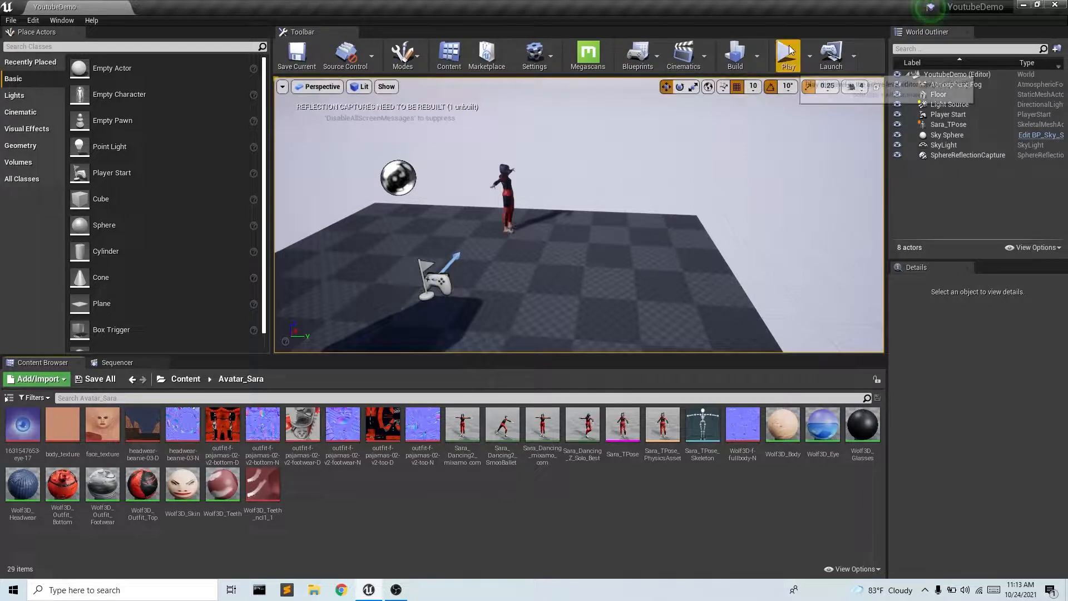
left_click(788, 52)
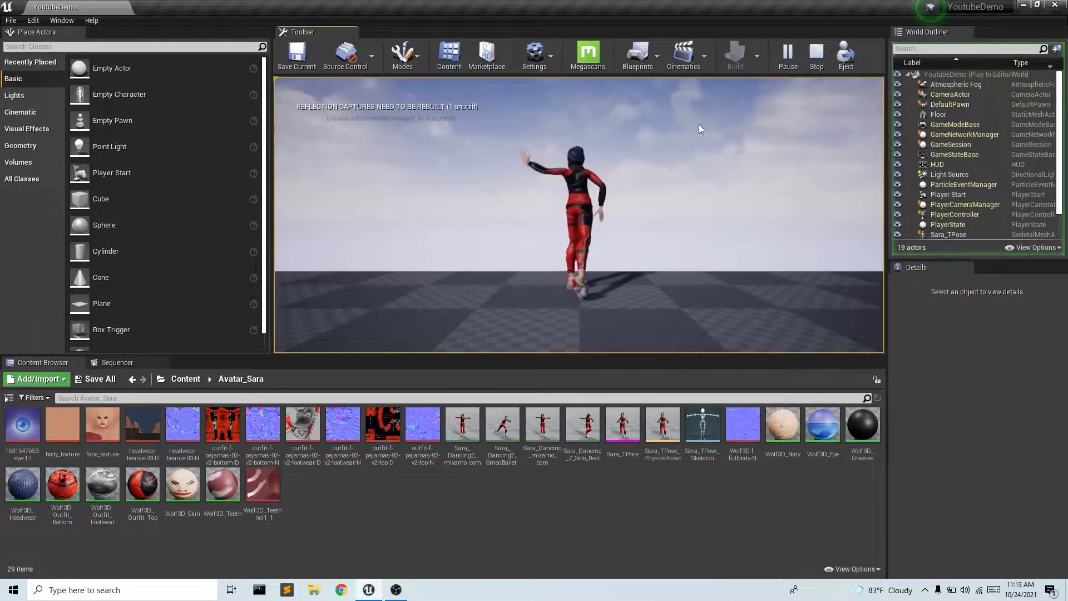
left_click(816, 56)
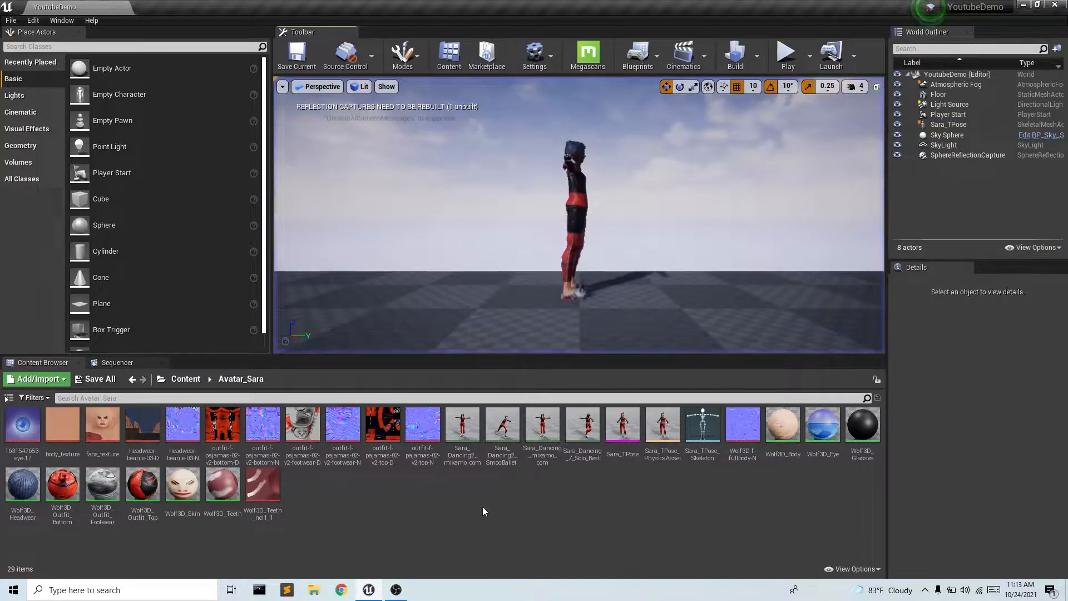
mouse_move(502, 428)
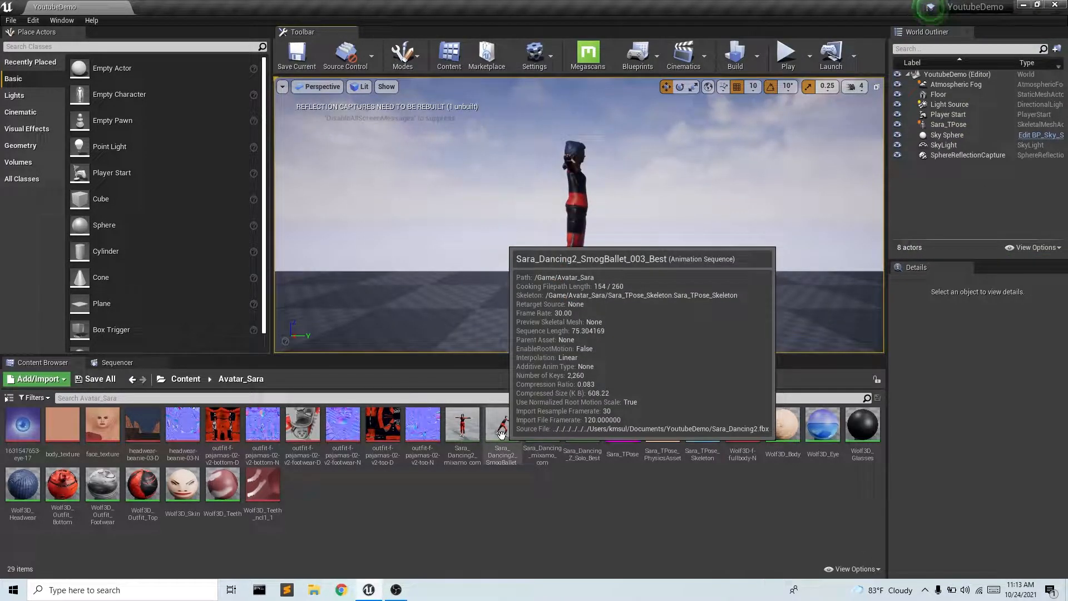
left_click(501, 425)
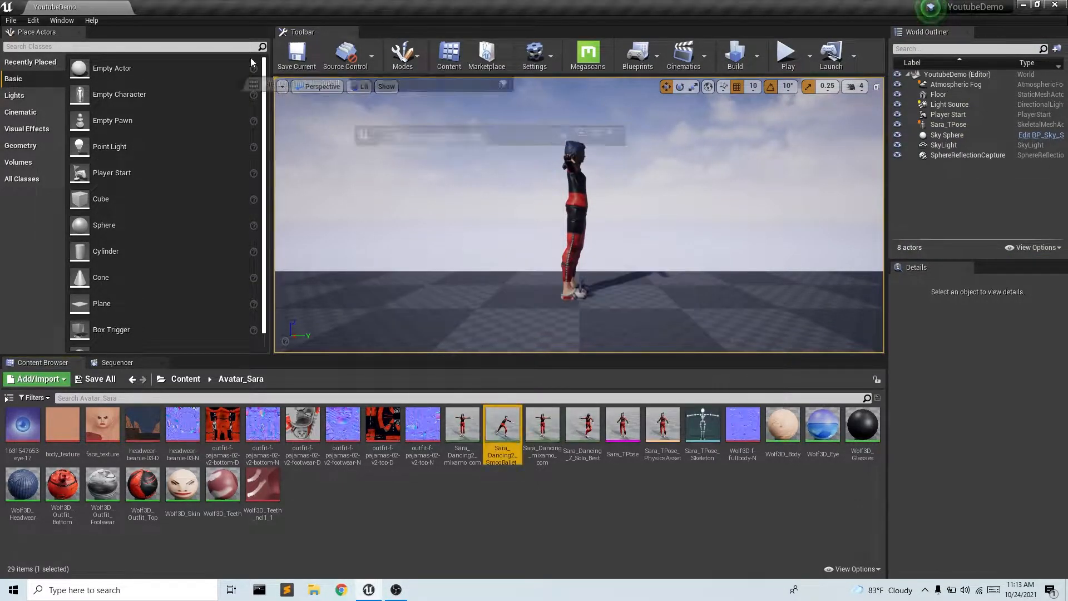
double_click(501, 422)
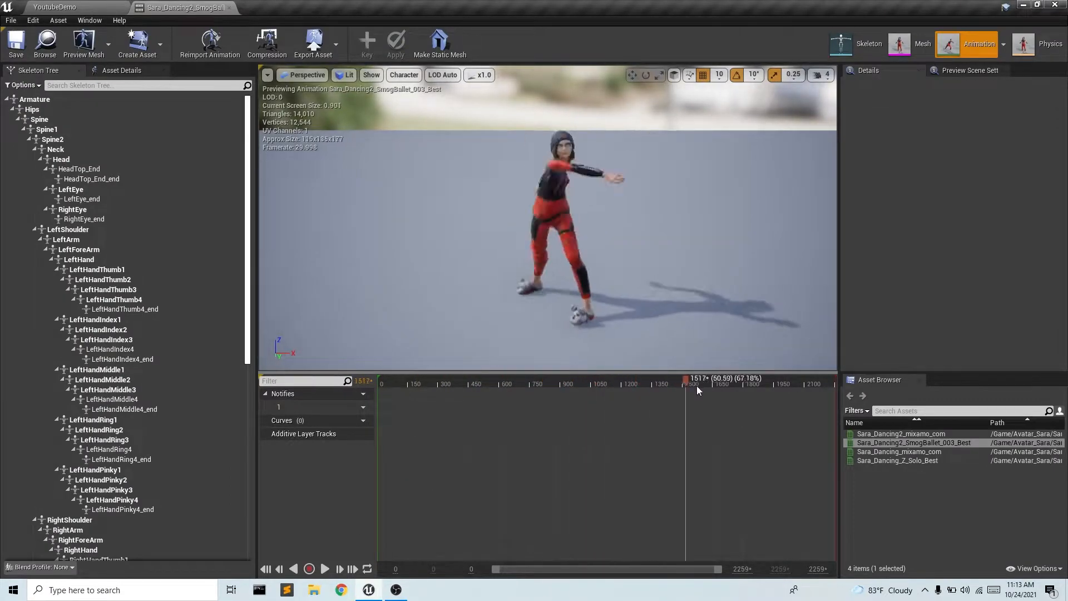
left_click_drag(686, 383, 381, 383)
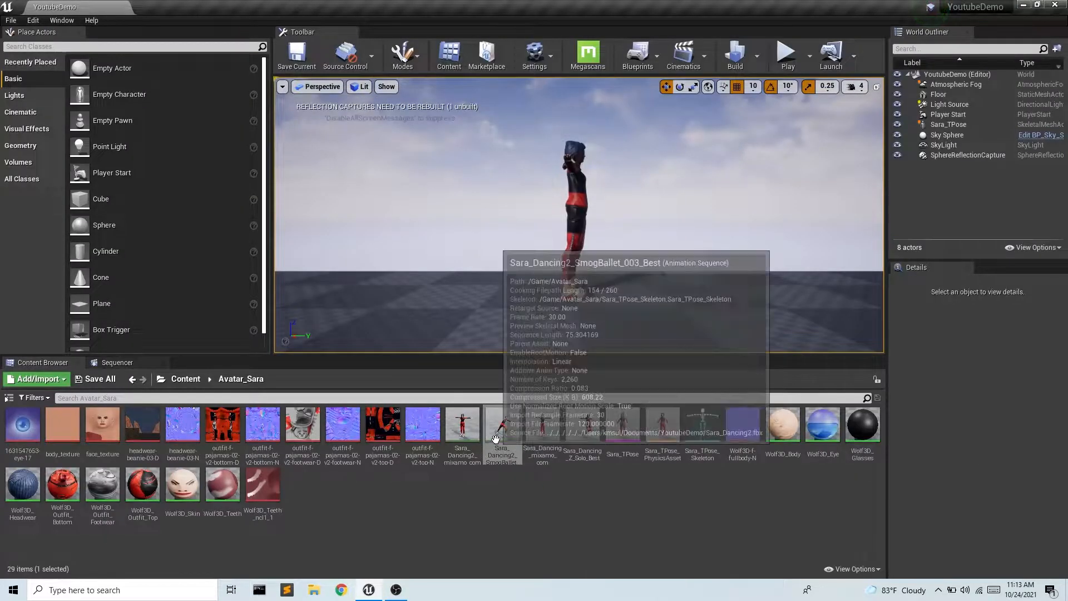
Duplicate SmogBallet as Sara_DancingNoTPose and bring it up for editing.
right_click(500, 439)
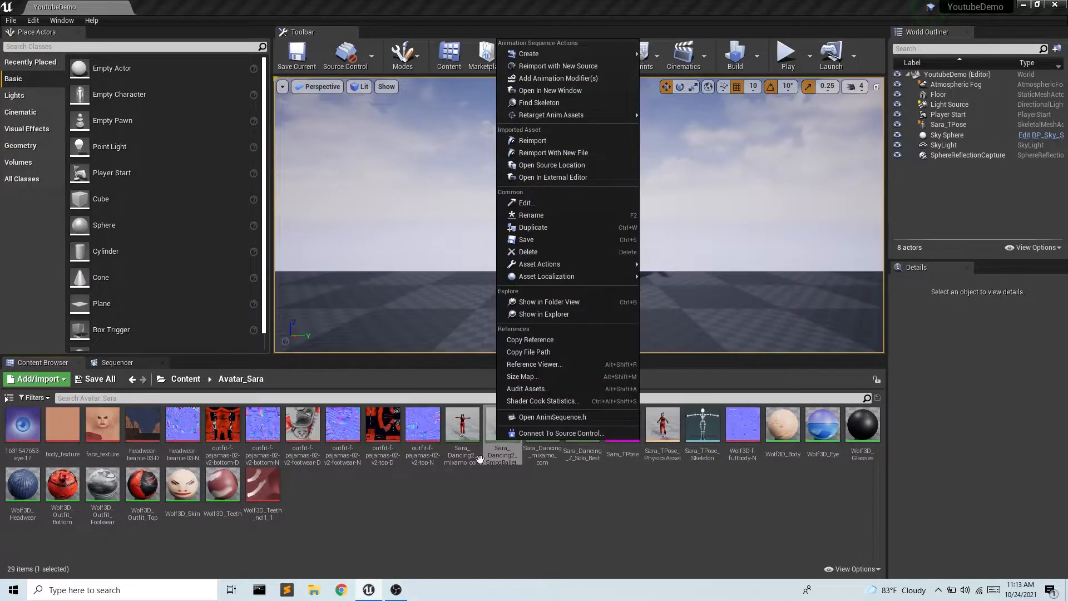
mouse_move(543, 239)
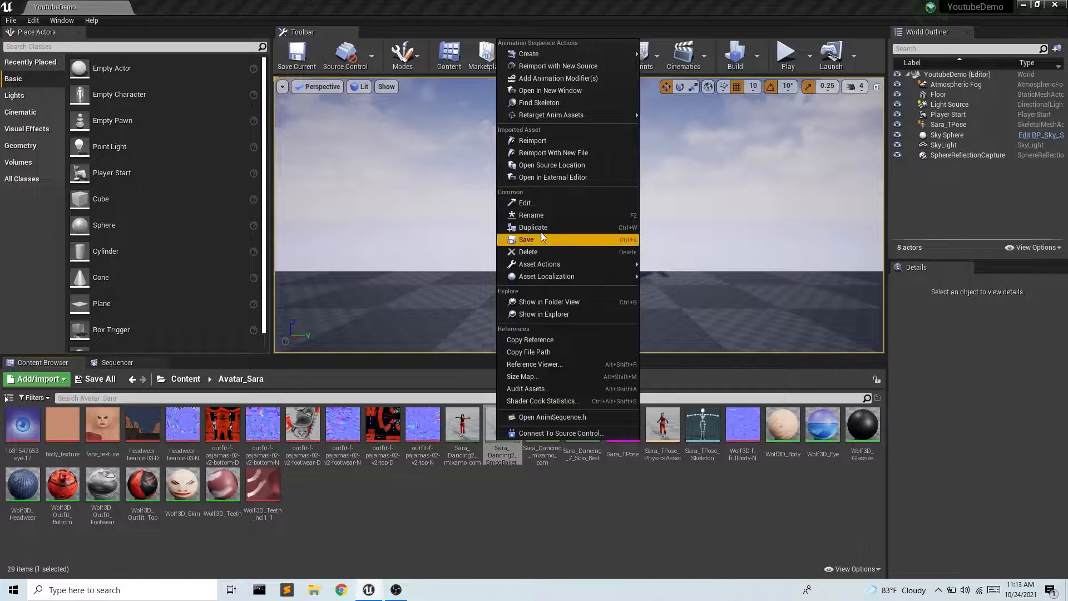
left_click(526, 239)
type("DancingNe")
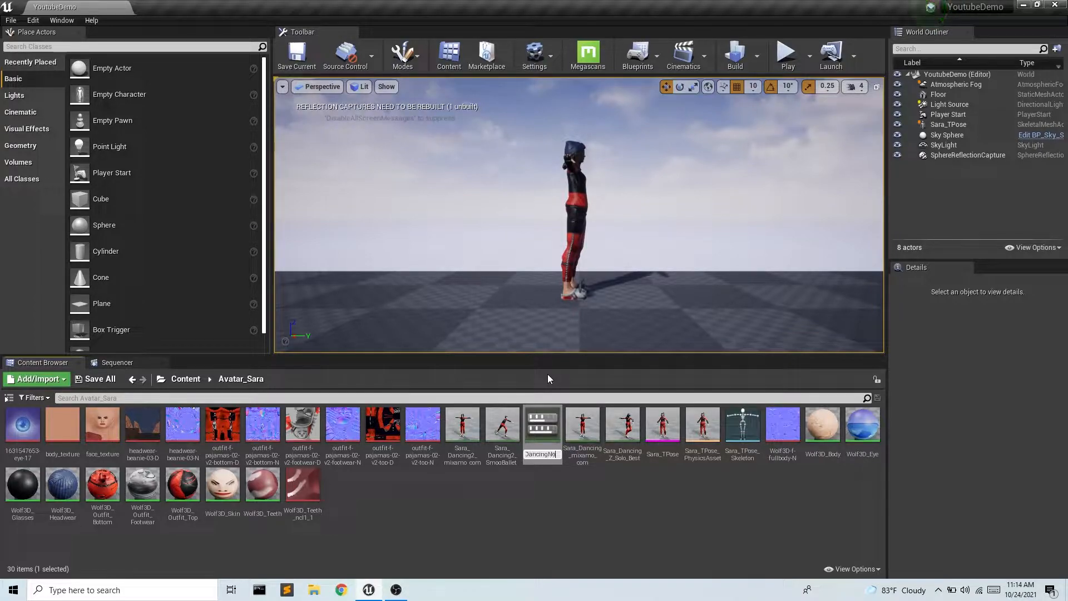
left_click(623, 424)
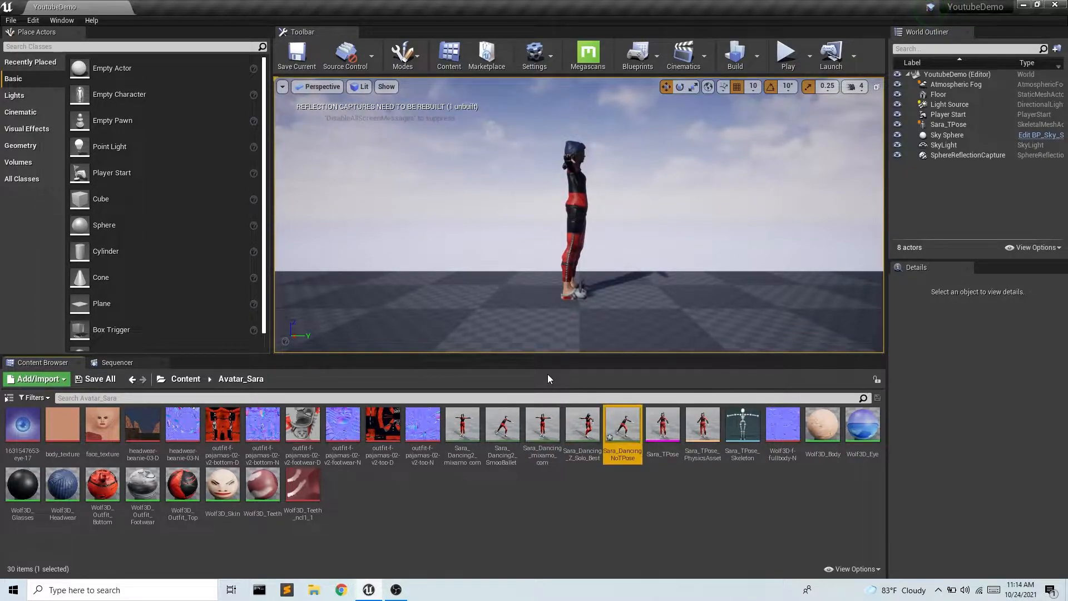
double_click(622, 425)
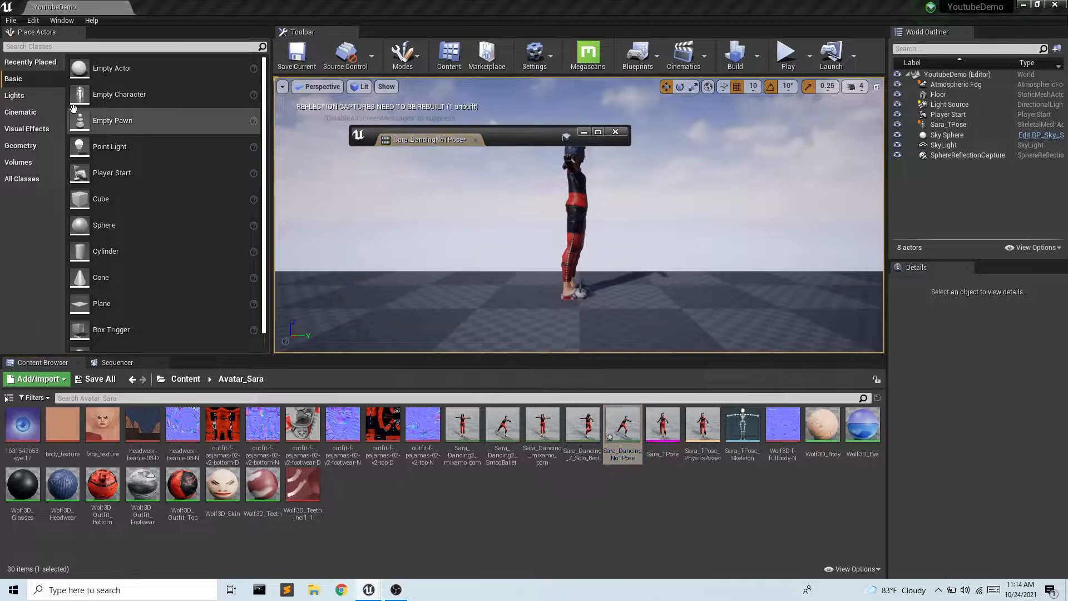
Scrub the animation preview to frame 118, where the T-pose ends and dancing starts.
double_click(623, 424)
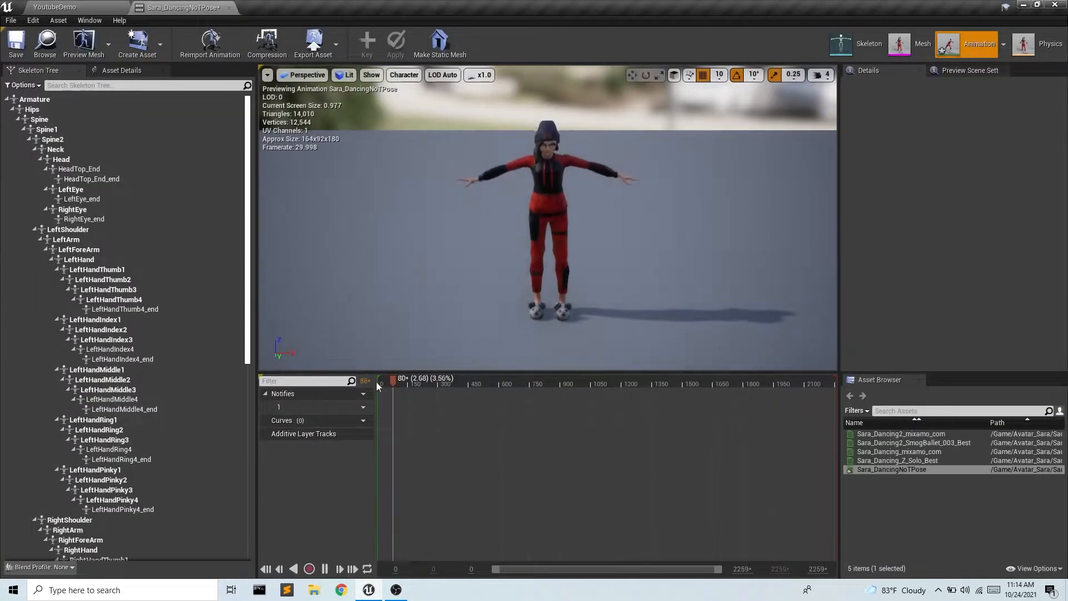
left_click_drag(378, 380, 394, 380)
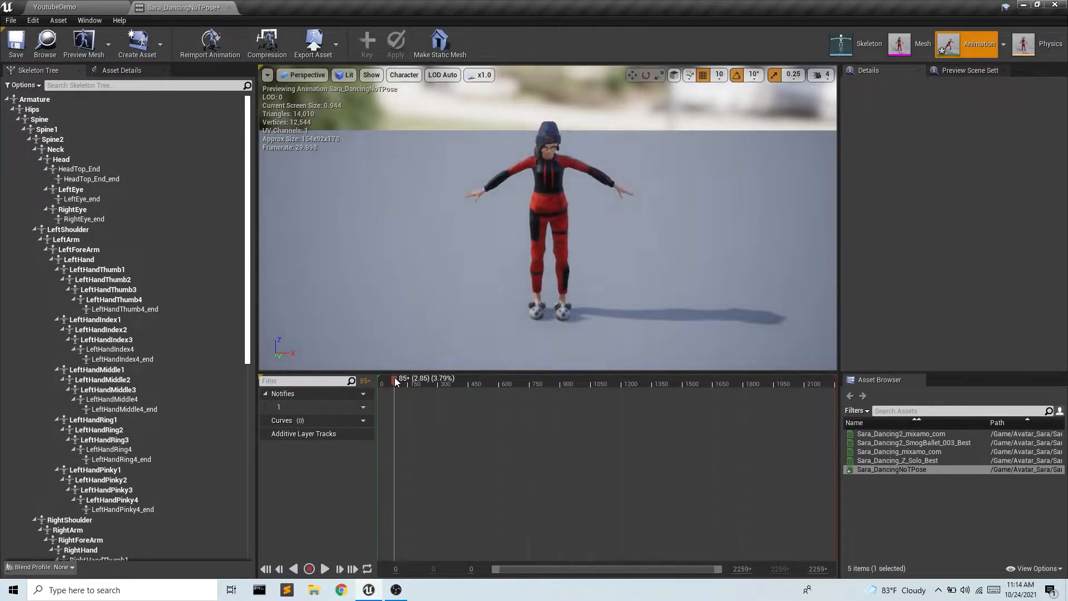
left_click_drag(393, 380, 400, 380)
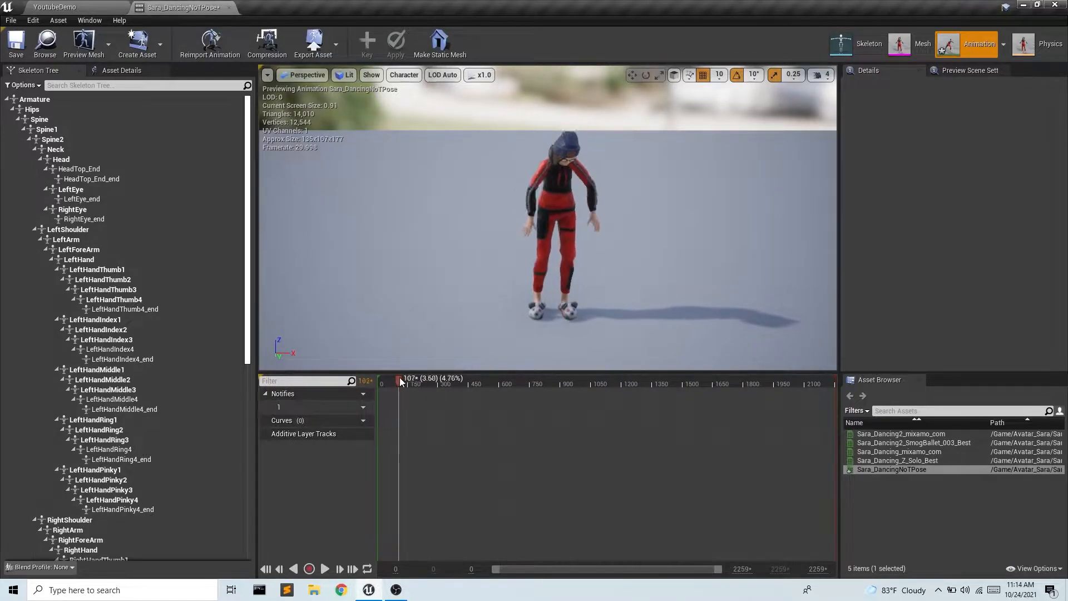
left_click_drag(401, 378, 404, 379)
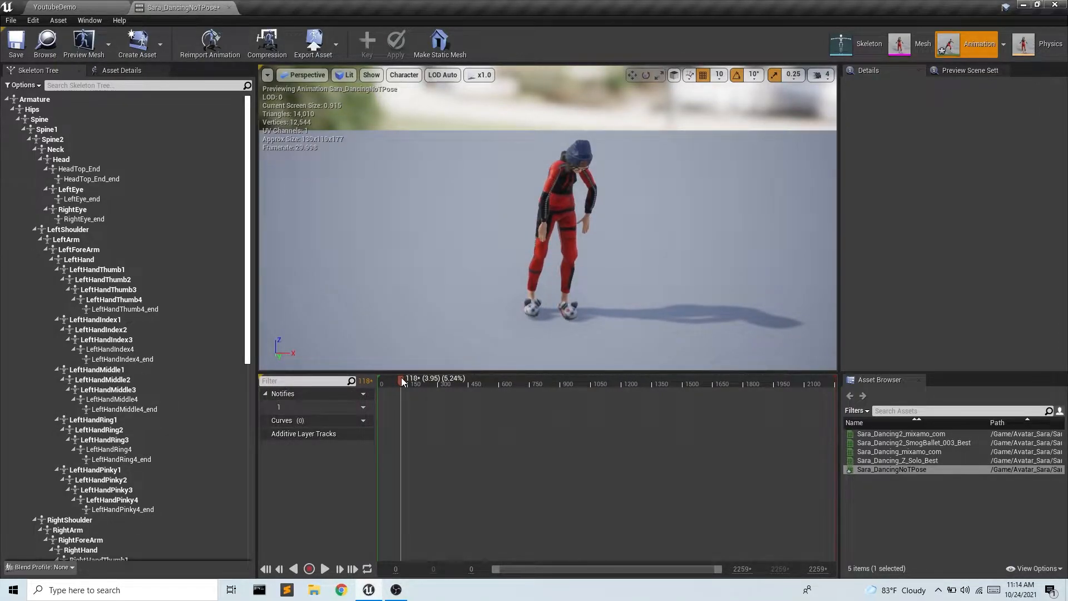
Remove frames 0 to 118, preview the trimmed dance, and return to the level.
right_click(400, 381)
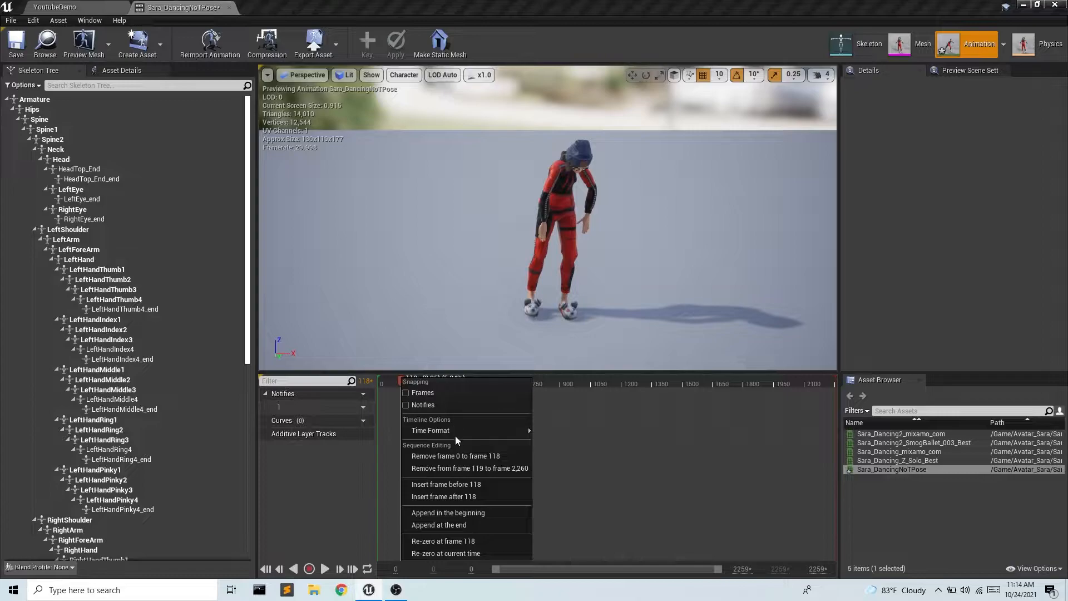
mouse_move(457, 456)
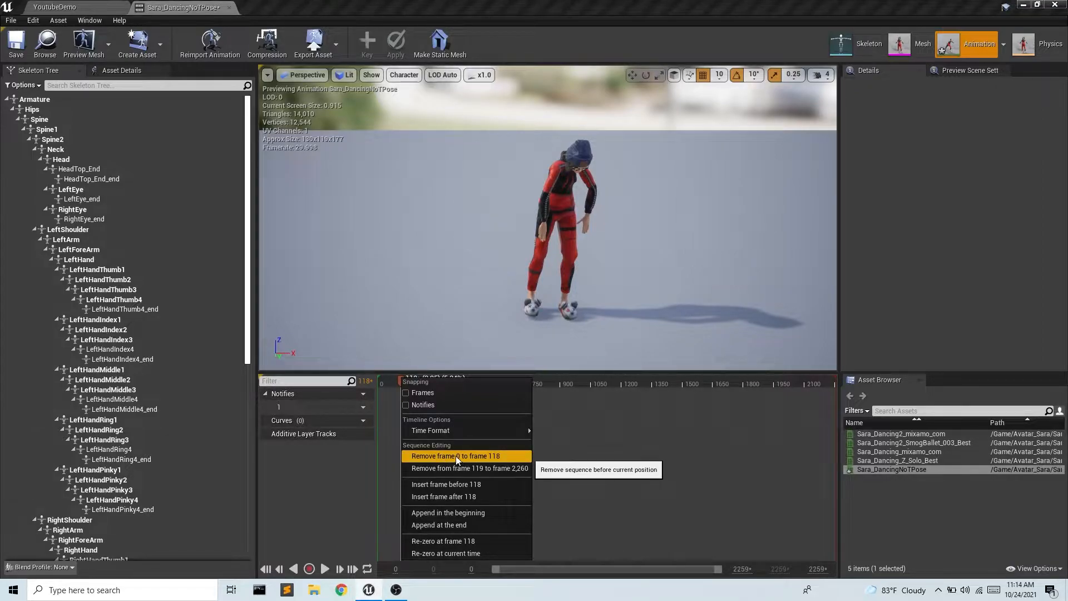
left_click(456, 456)
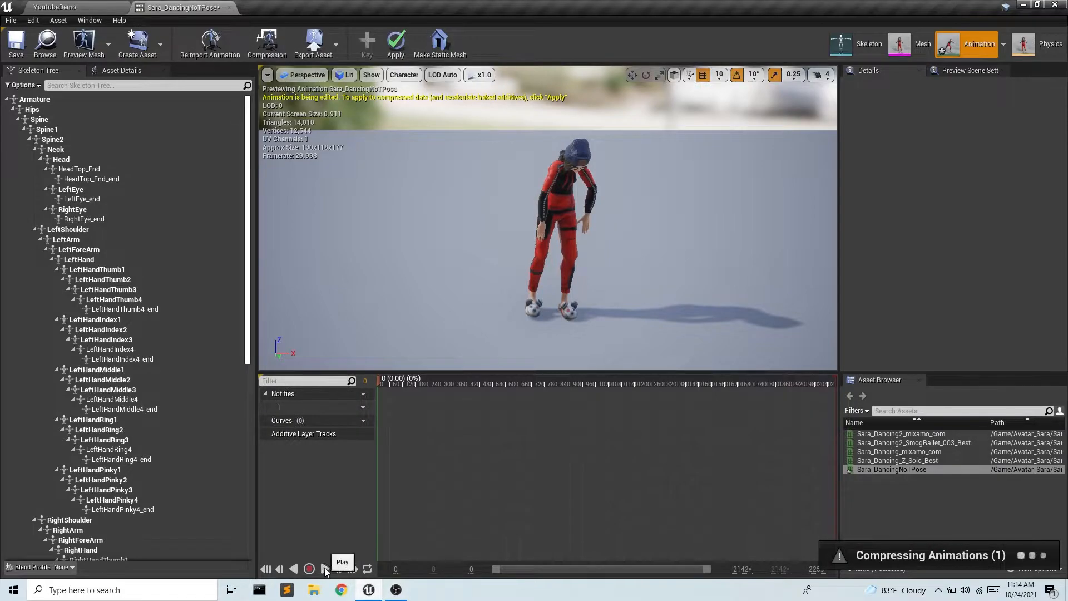
left_click(325, 568)
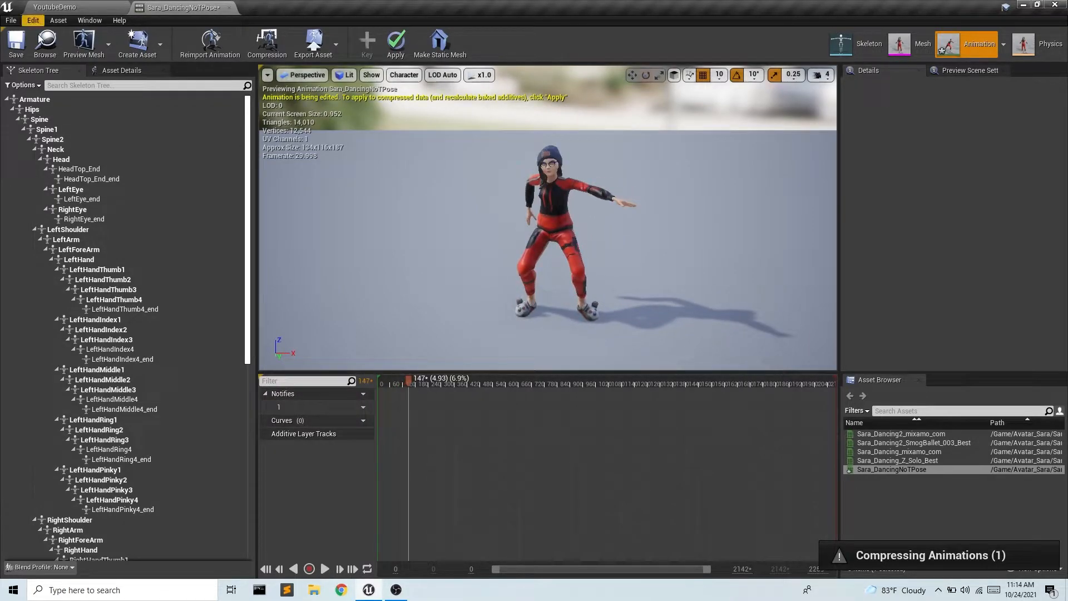
left_click(62, 7)
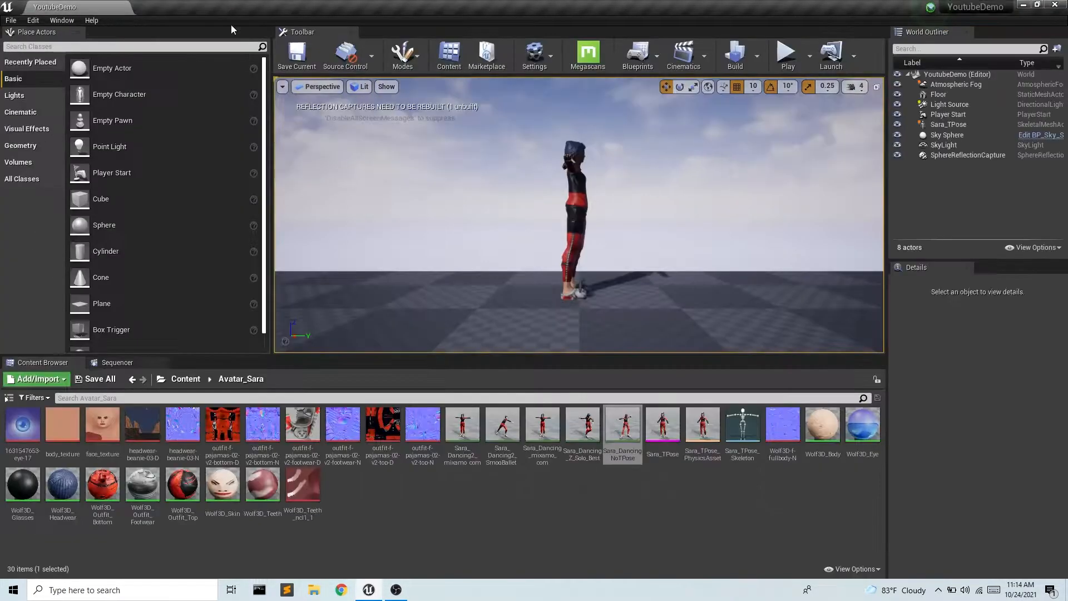
Select the Sara_TPose actor, assign Sara_DancingNoTPose rotated 100°, and test-play the level.
left_click(582, 188)
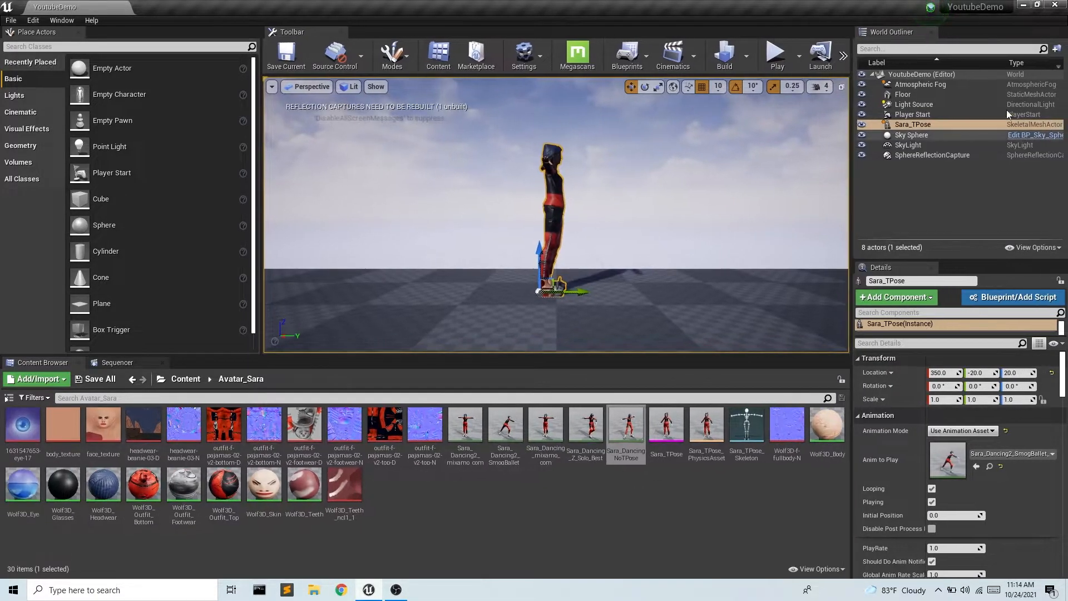
mouse_move(626, 439)
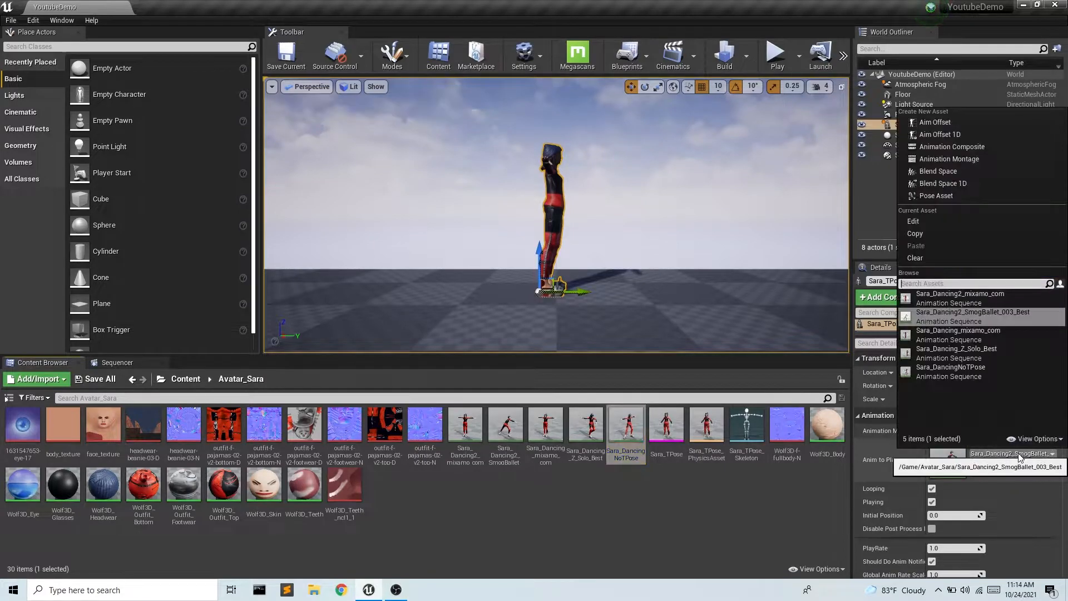
mouse_move(946, 371)
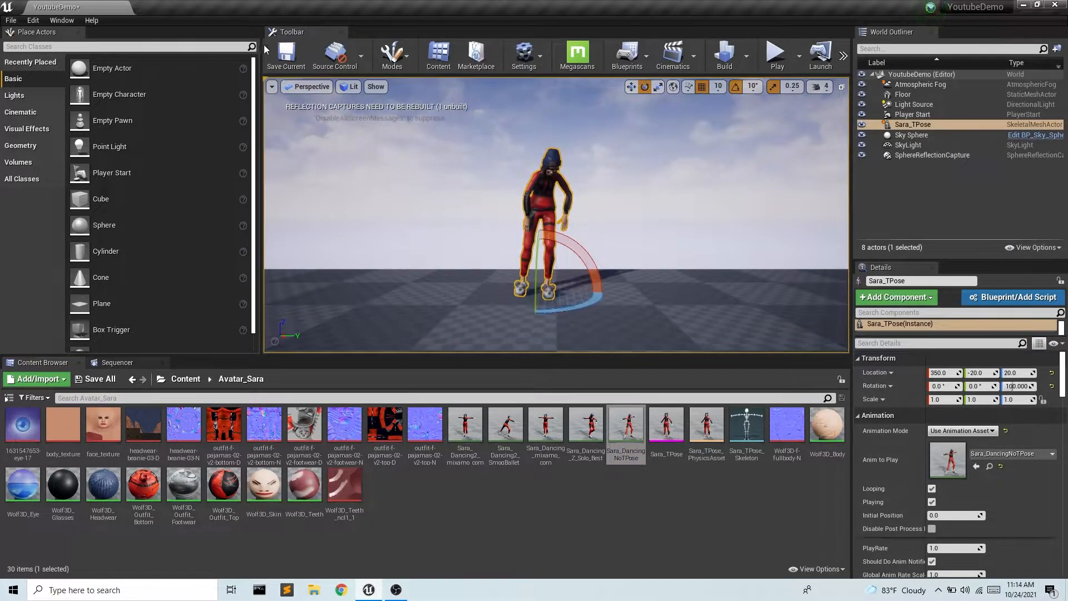
left_click(776, 55)
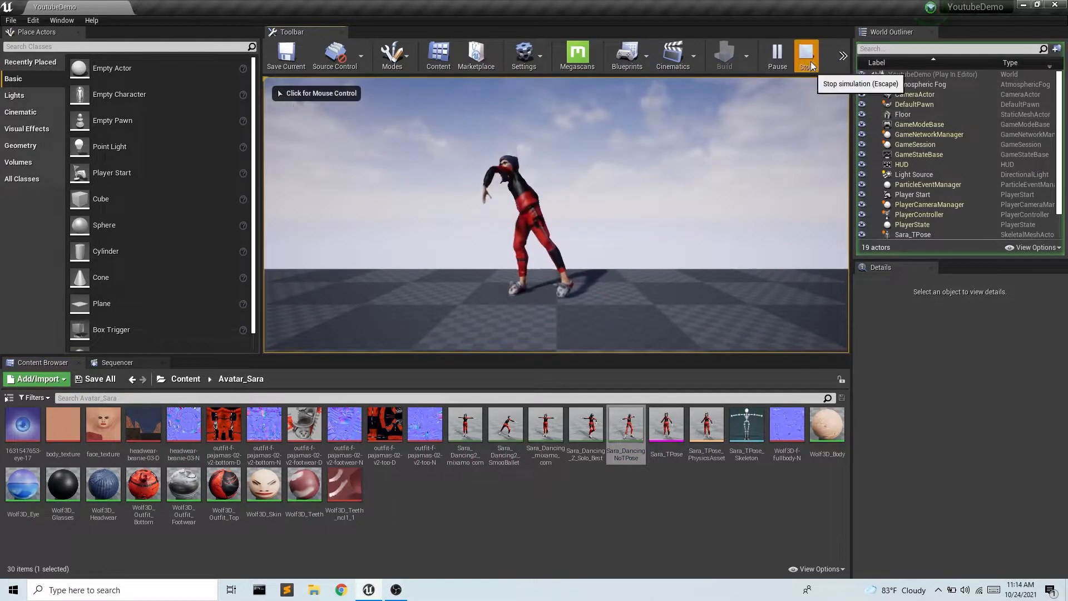
End the preview, toggle the automatic Playing option, and test-play the level again.
left_click(806, 53)
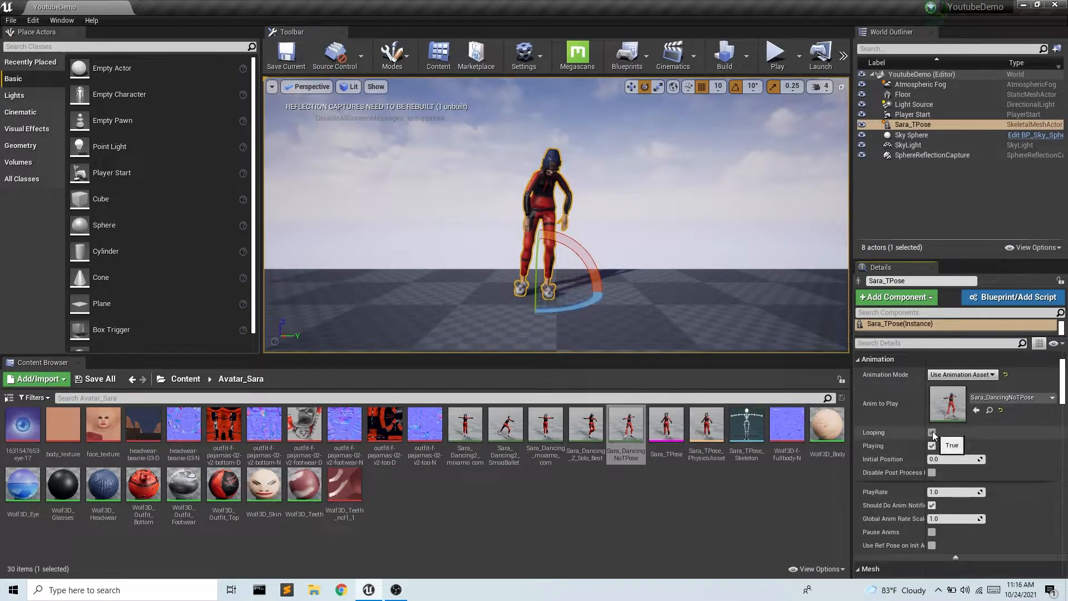
left_click(932, 431)
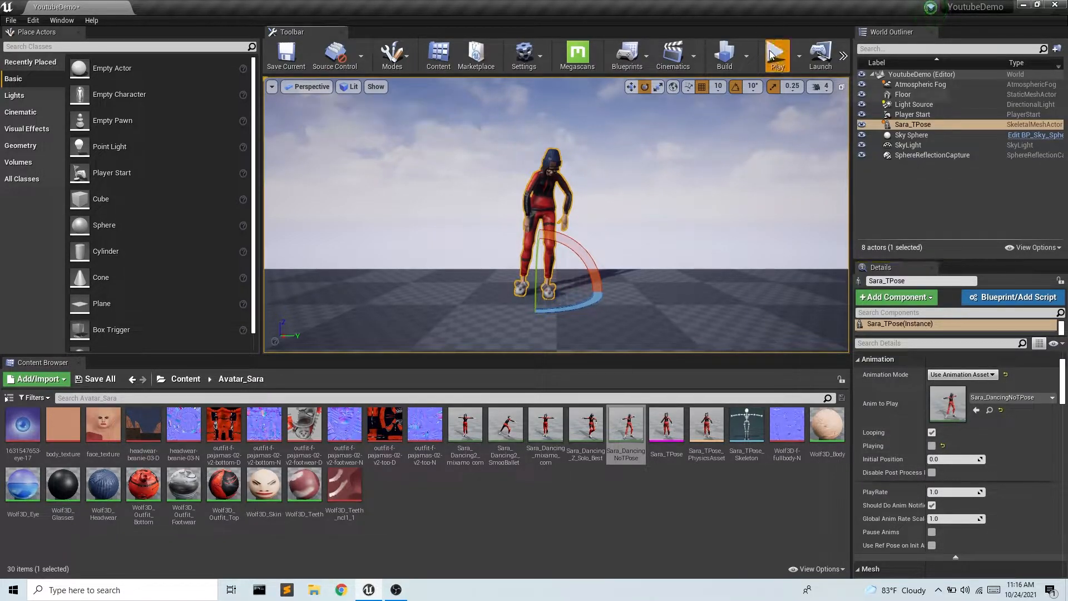
left_click(777, 56)
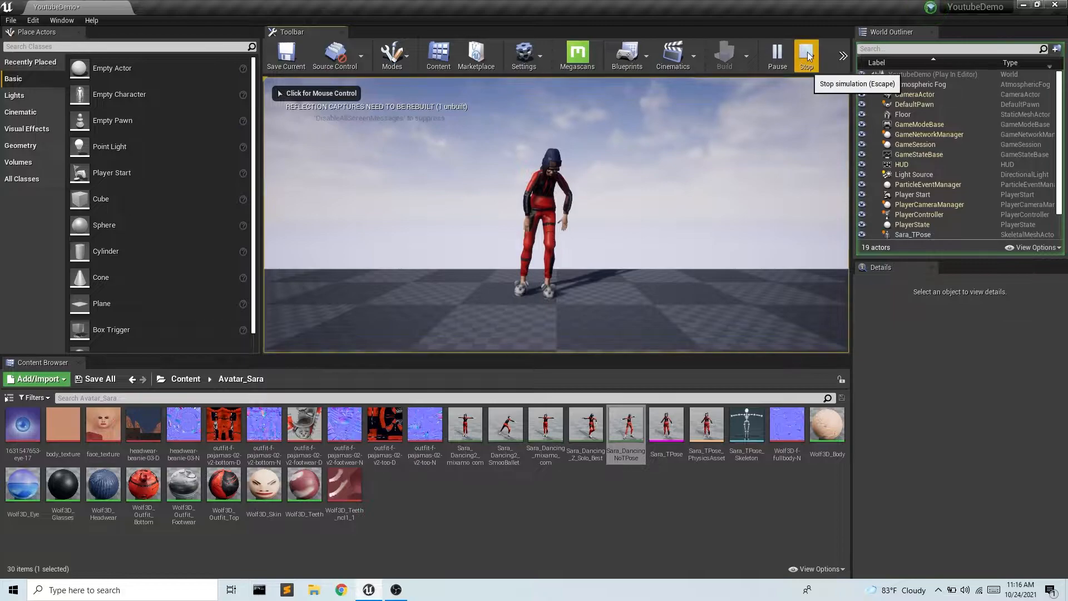
left_click(806, 54)
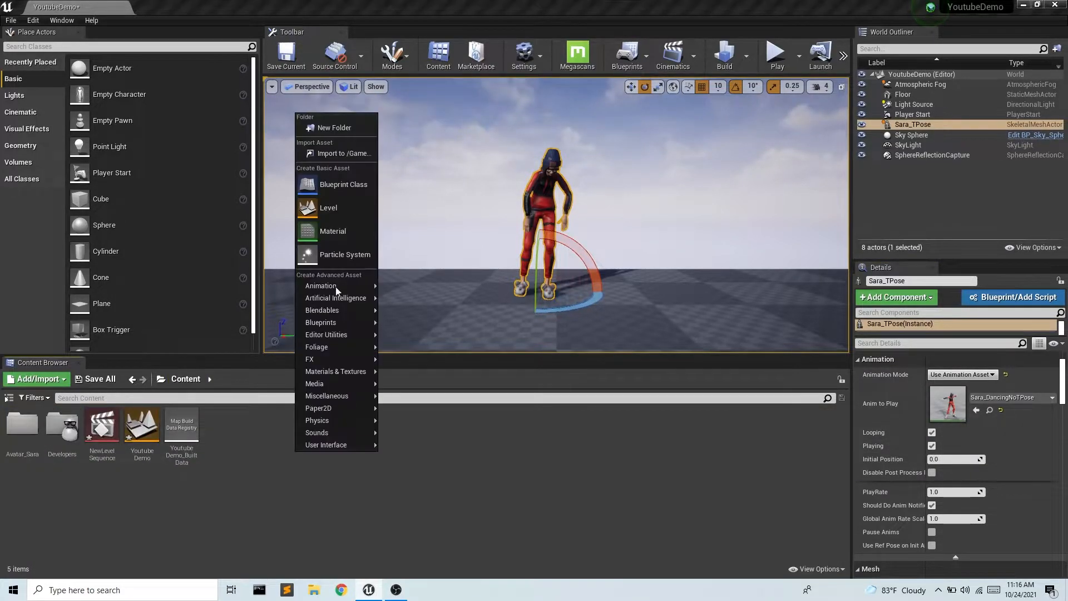
Create Blueprint Class BP_Sara and give its skeletal mesh component the Sara_TPose mesh.
left_click(343, 185)
type("BP_Sara")
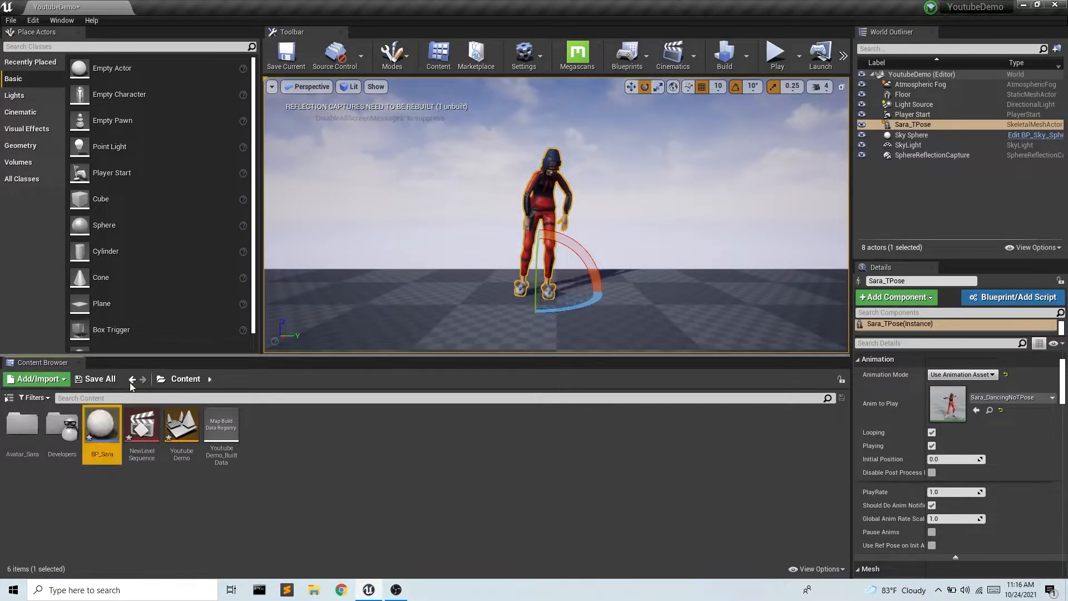
double_click(103, 424)
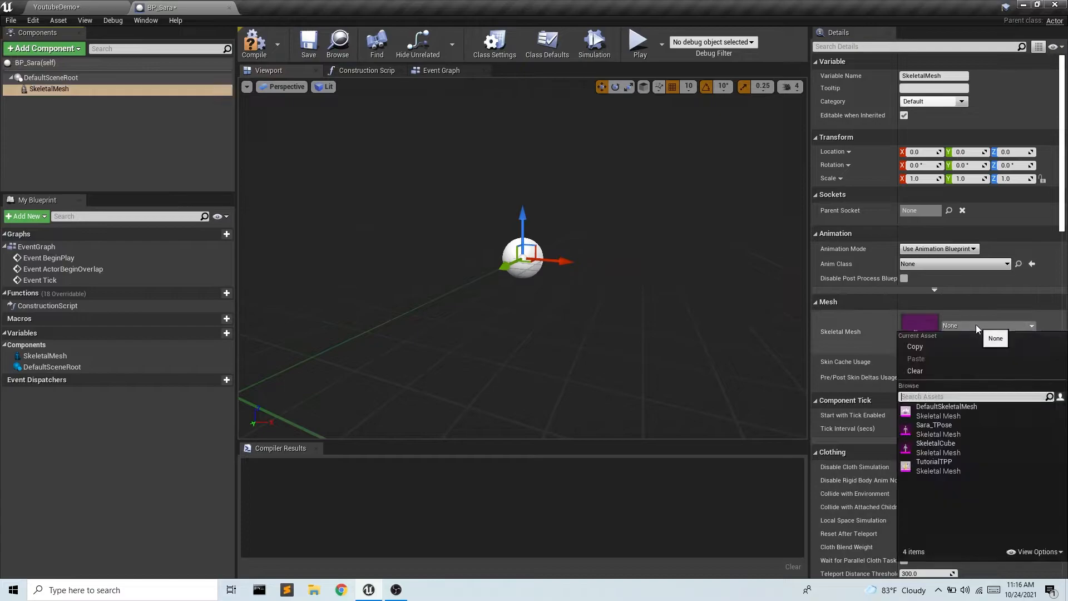
left_click(934, 424)
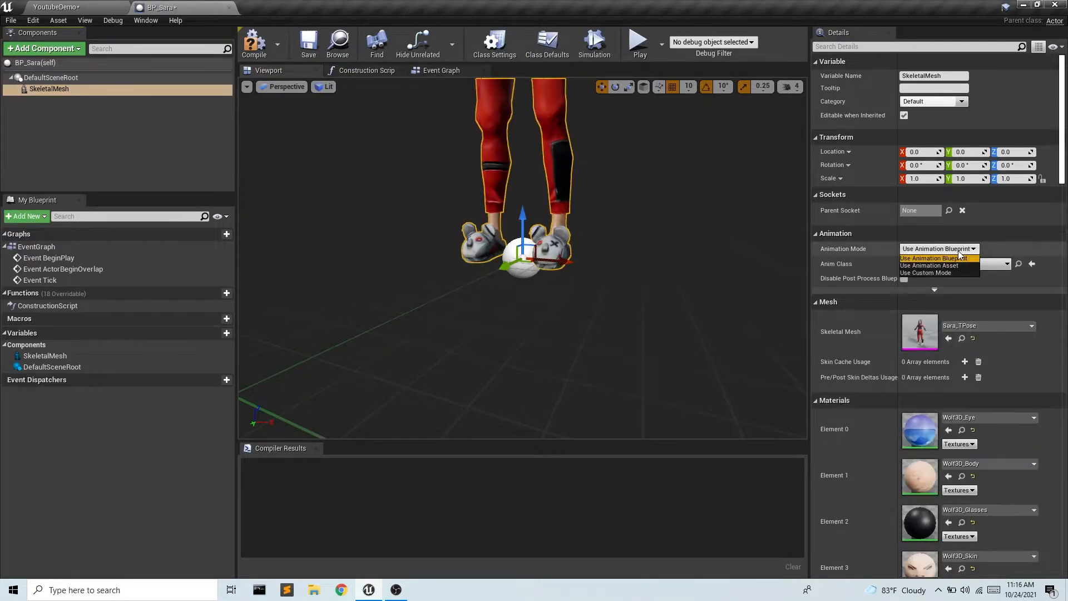
Set Animation Mode to Use Animation Asset with Sara_DancingNoTPose, Playing unchecked.
left_click(928, 265)
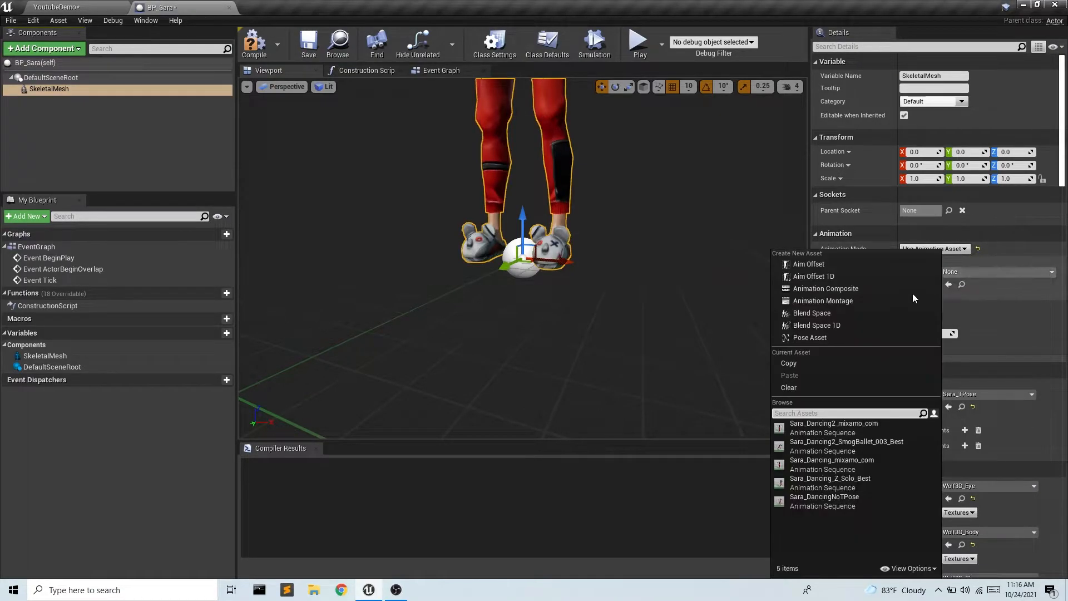
left_click(825, 496)
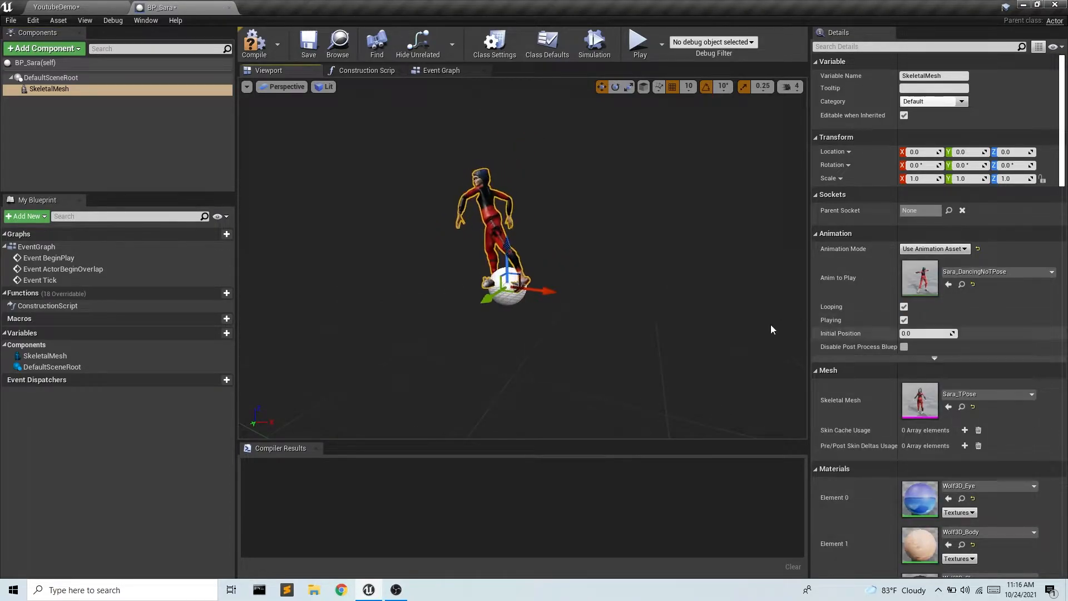
left_click(903, 320)
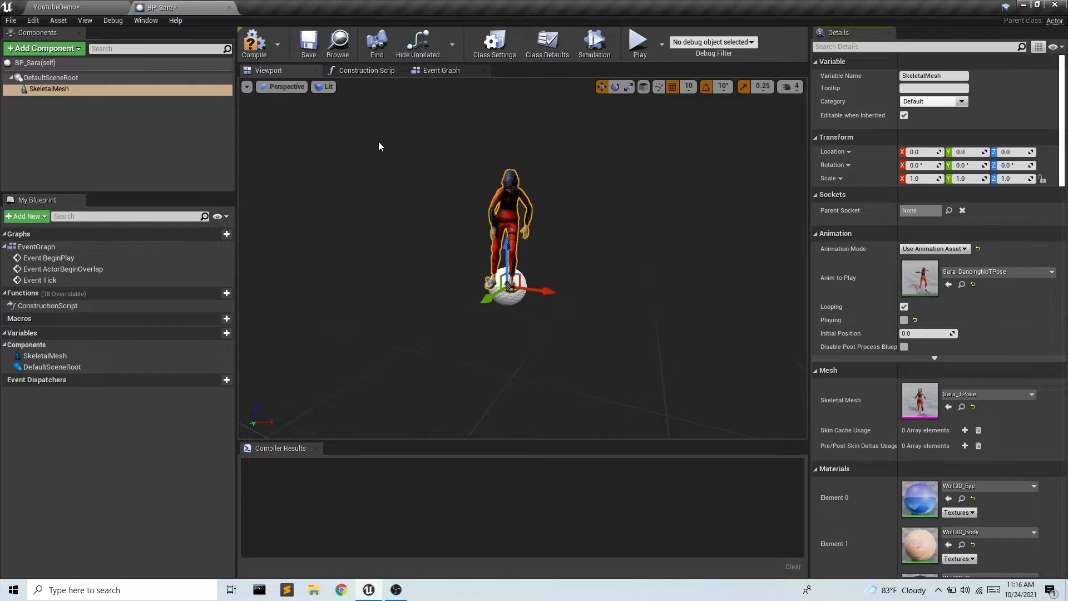
left_click(441, 70)
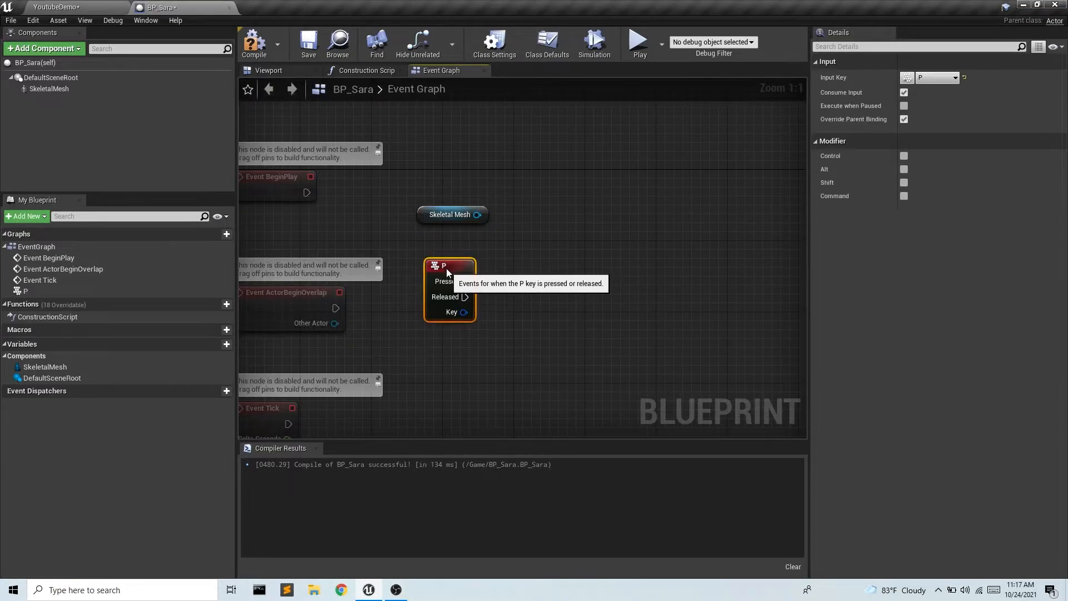
Add a Play Animation node from the Skeletal Mesh, fired by P Pressed, playing Sara_DancingNoTPose.
left_click_drag(485, 213, 538, 334)
type("play a")
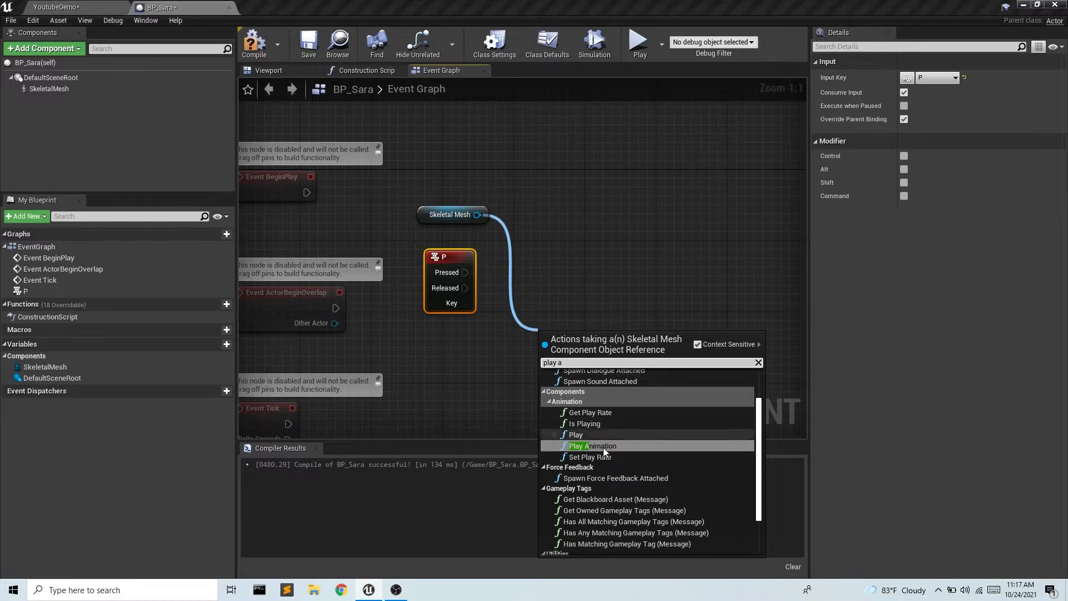
left_click(591, 445)
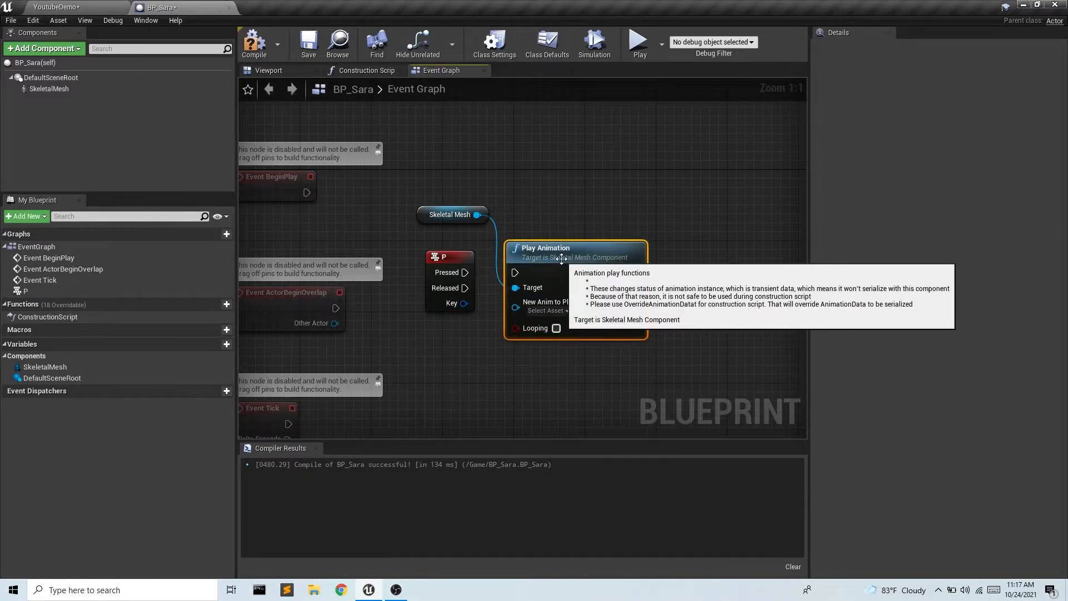
left_click(545, 311)
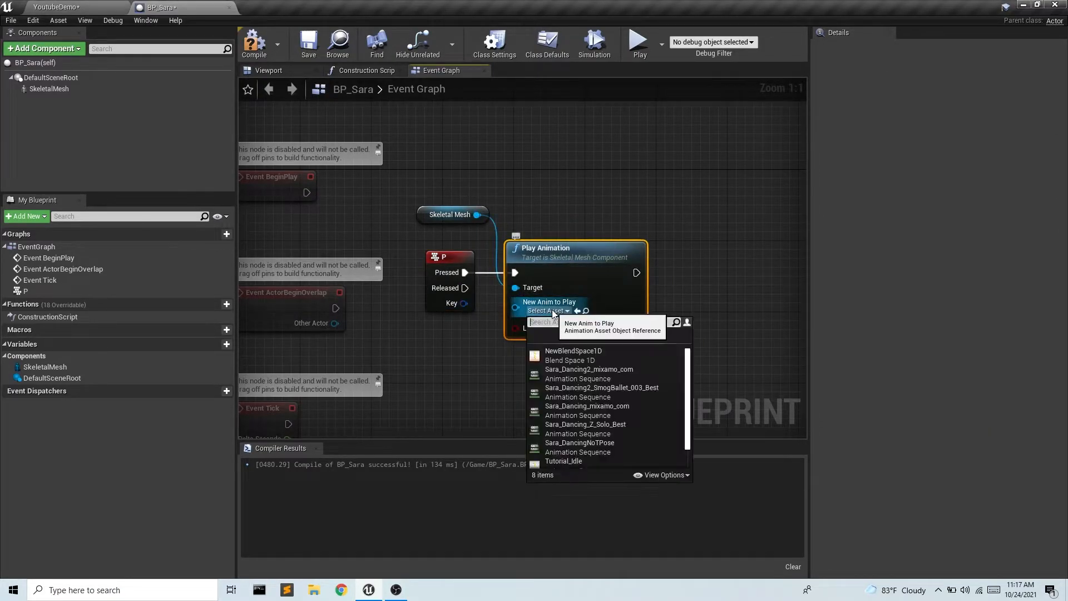
type("no")
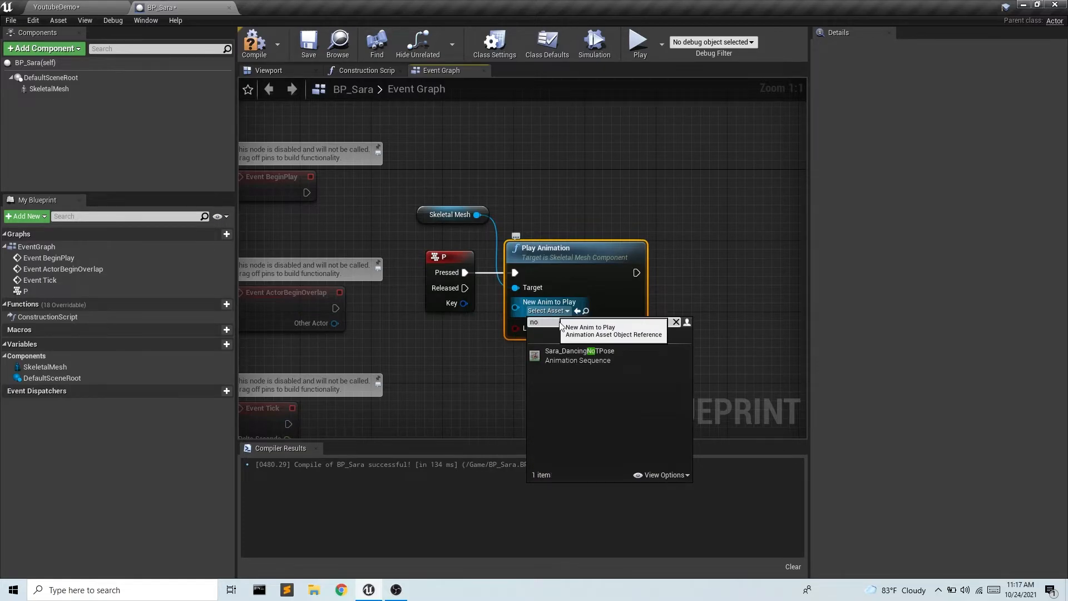
left_click(579, 355)
type("enable")
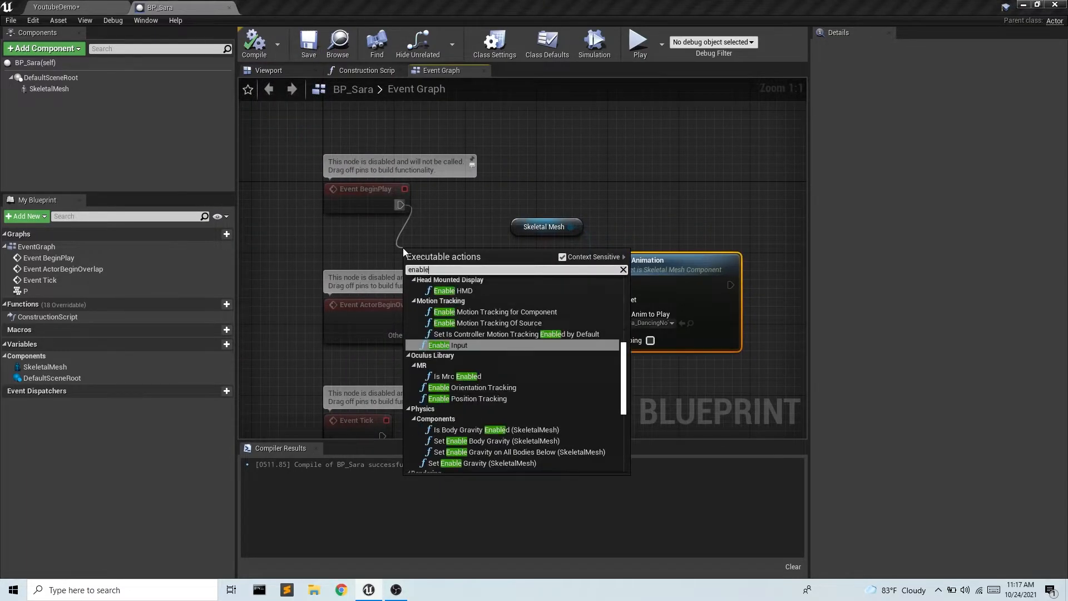
Add Enable Input after Event BeginPlay with a player controller supplied.
left_click(448, 345)
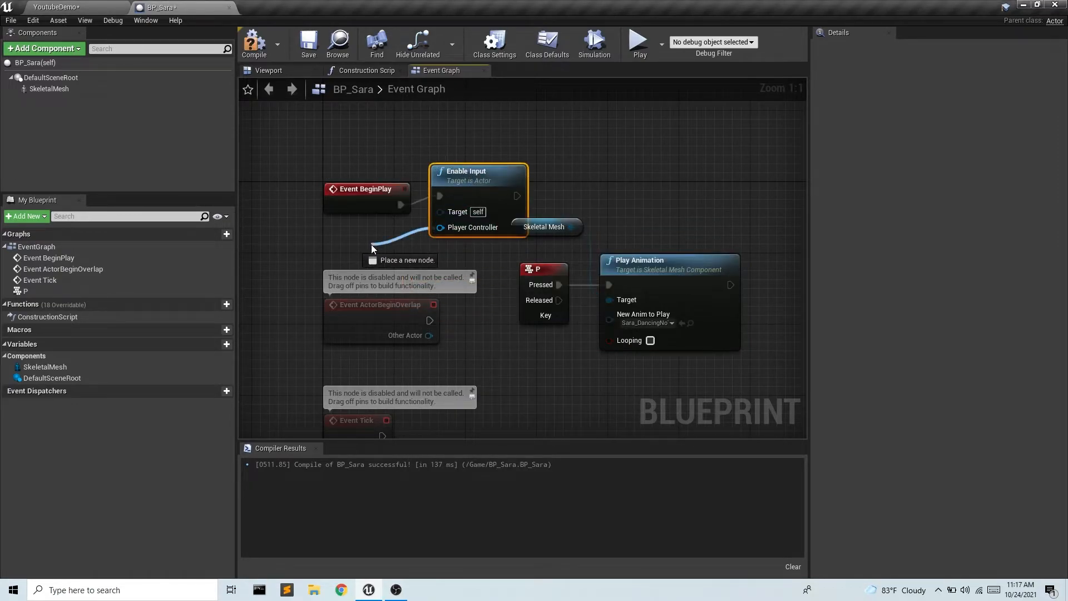
left_click(373, 249)
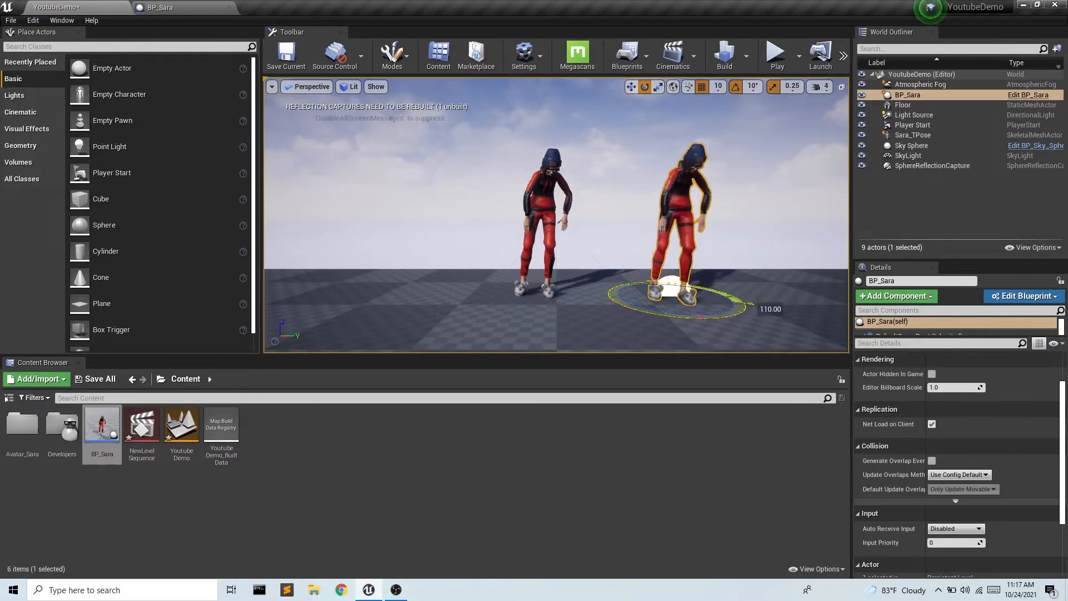
With BP_Sara placed in the level, select the original Sara_TPose avatar for editing.
left_click(776, 54)
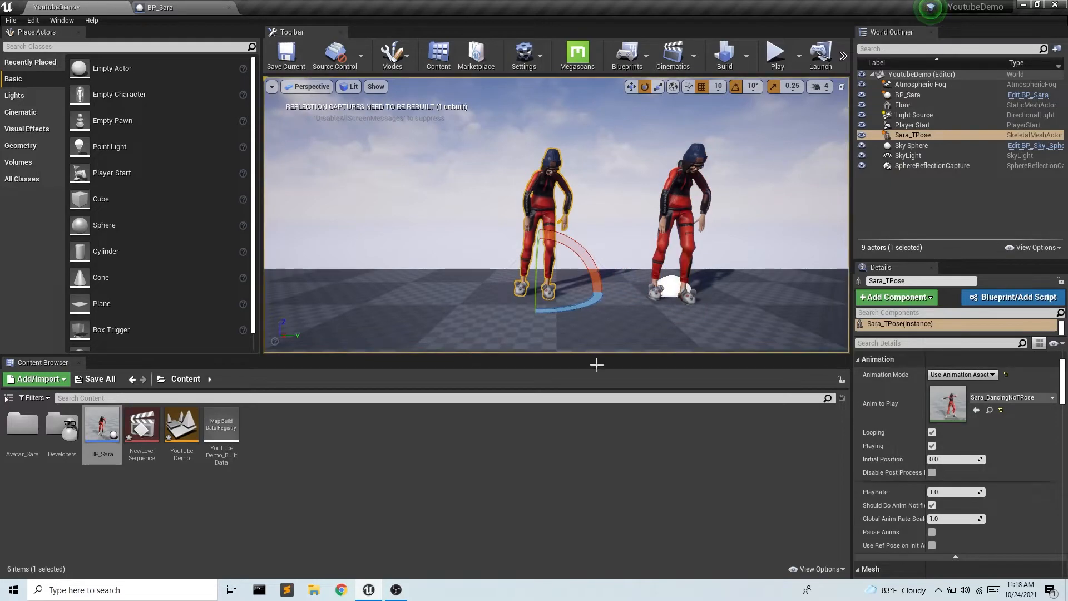
mouse_move(874, 465)
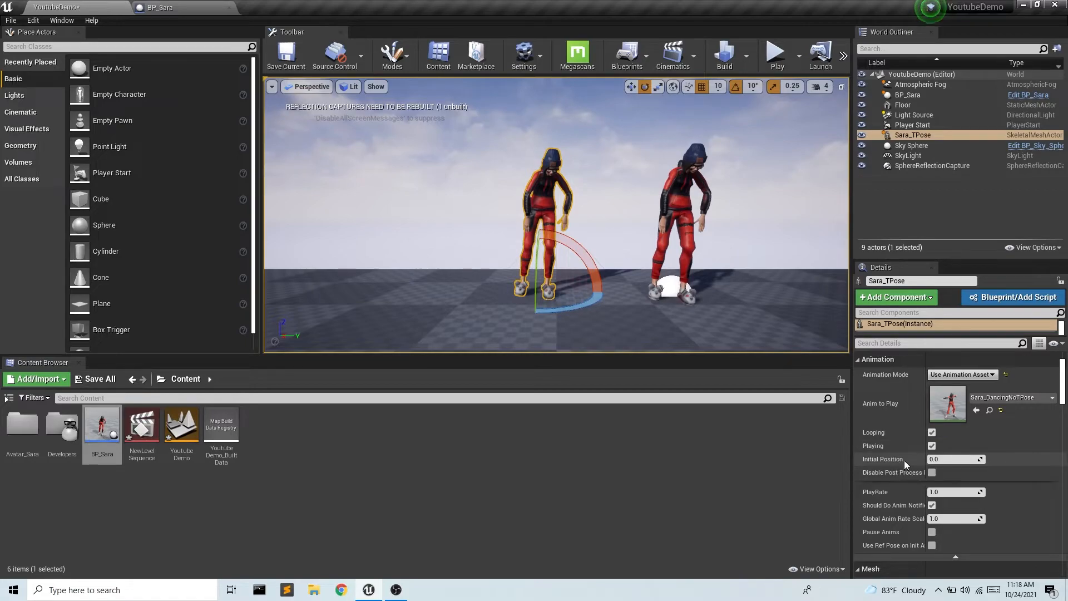
Set Sara_TPose's Initial Position to about 18 seconds and test-play both avatars dancing.
type("1.0")
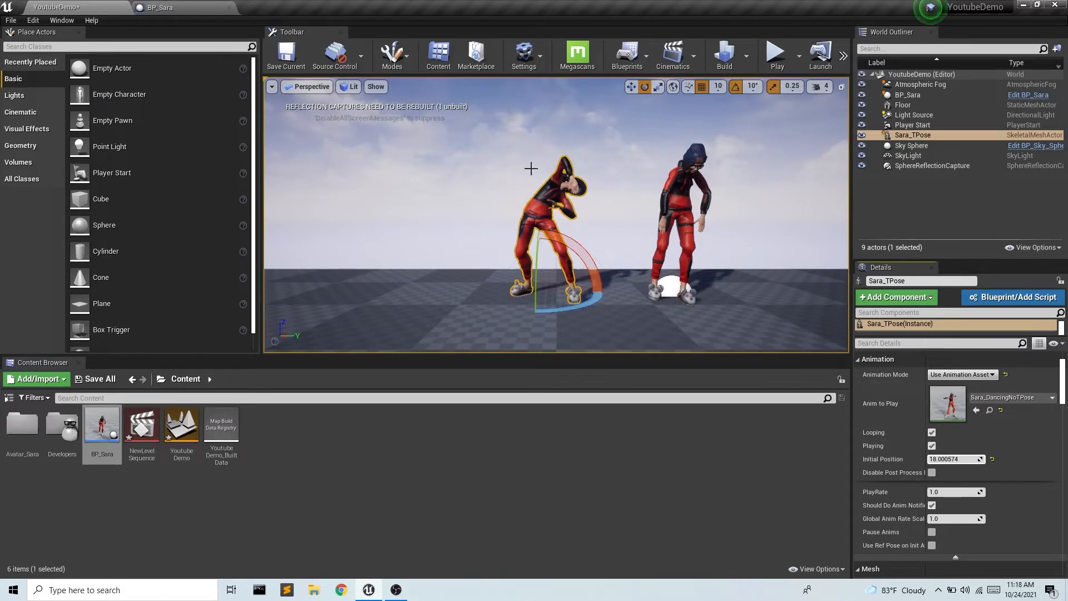
left_click(777, 54)
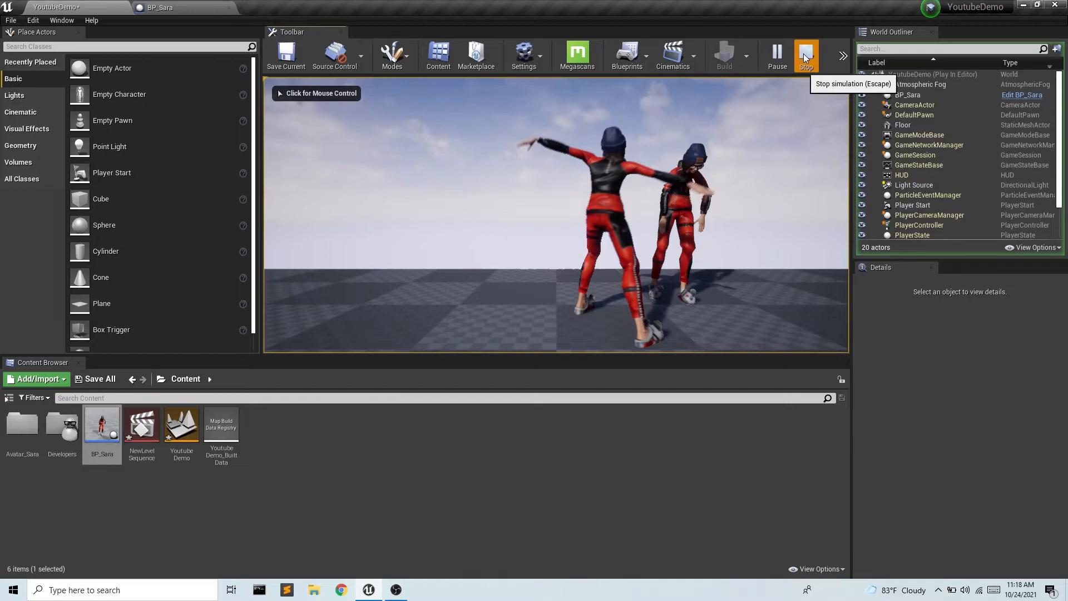
left_click(805, 55)
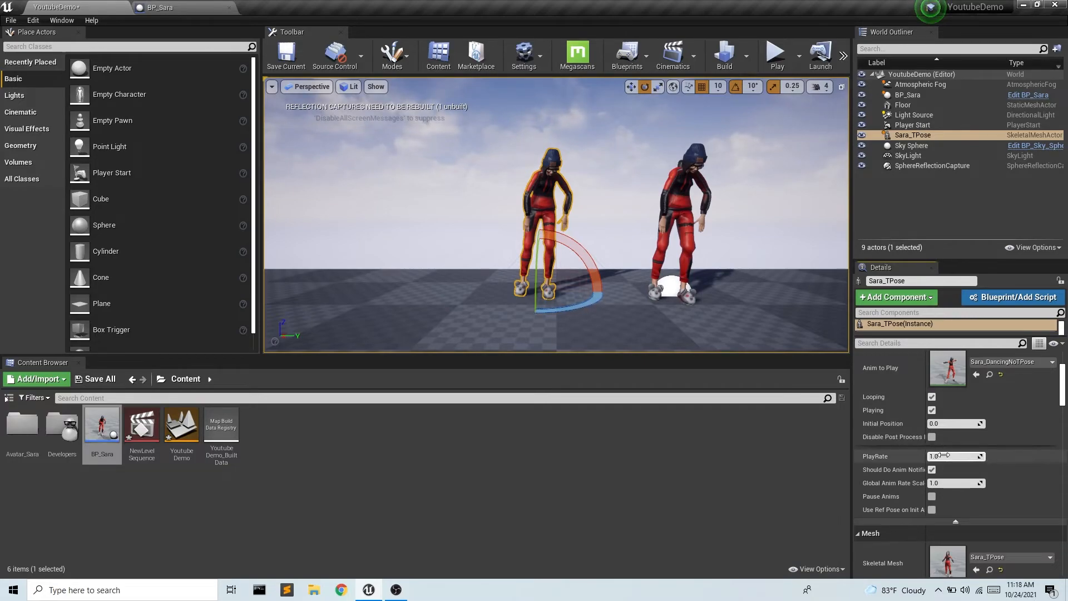
Reset Initial Position to 0, set PlayRate to 2.0, and test-play the faster dance.
type("0.5")
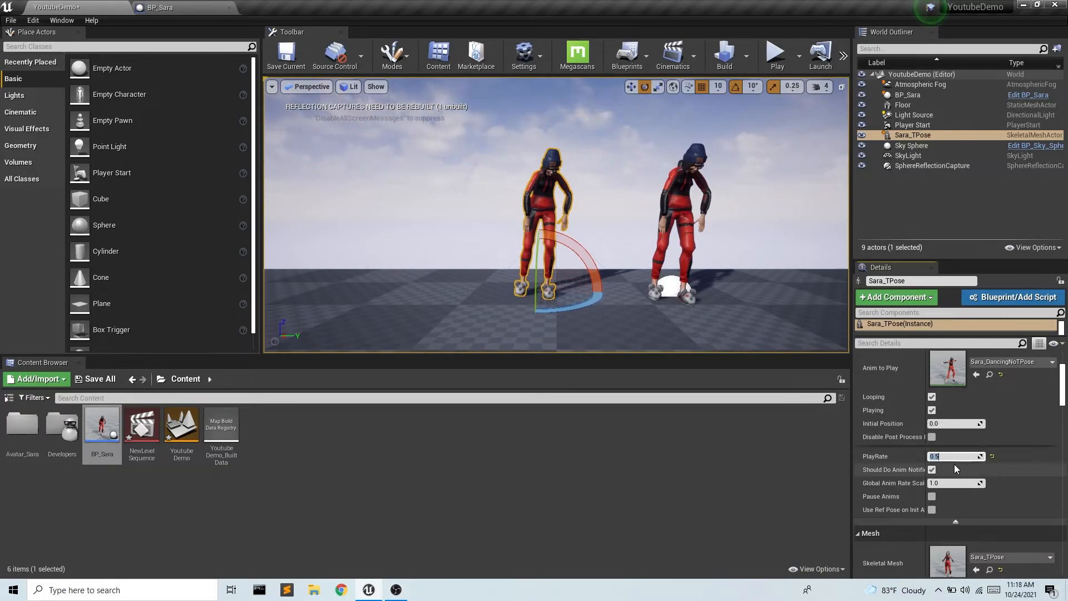
type("2.0")
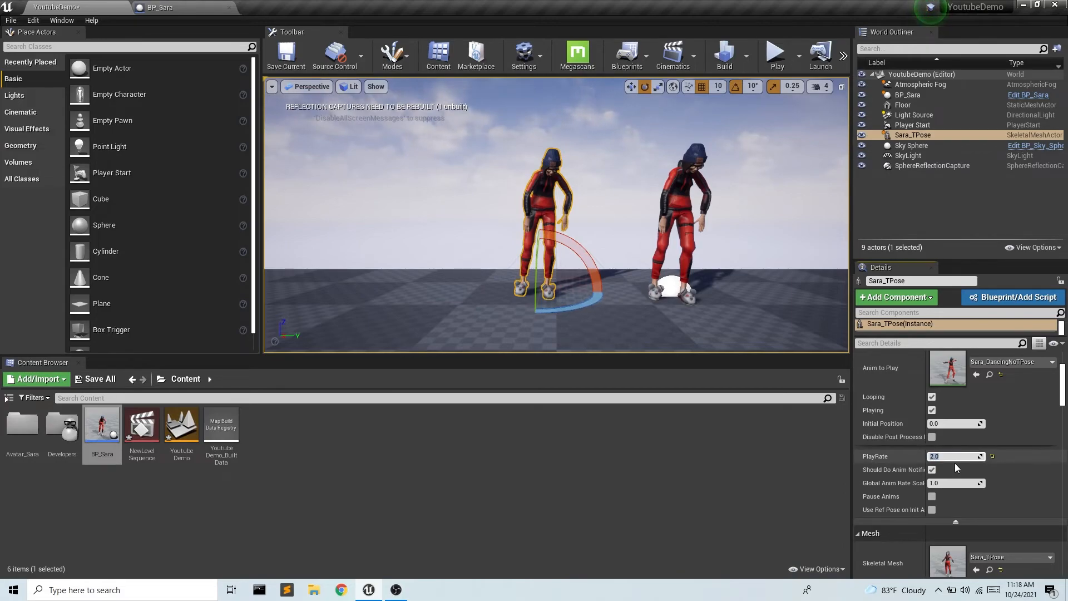
mouse_move(774, 71)
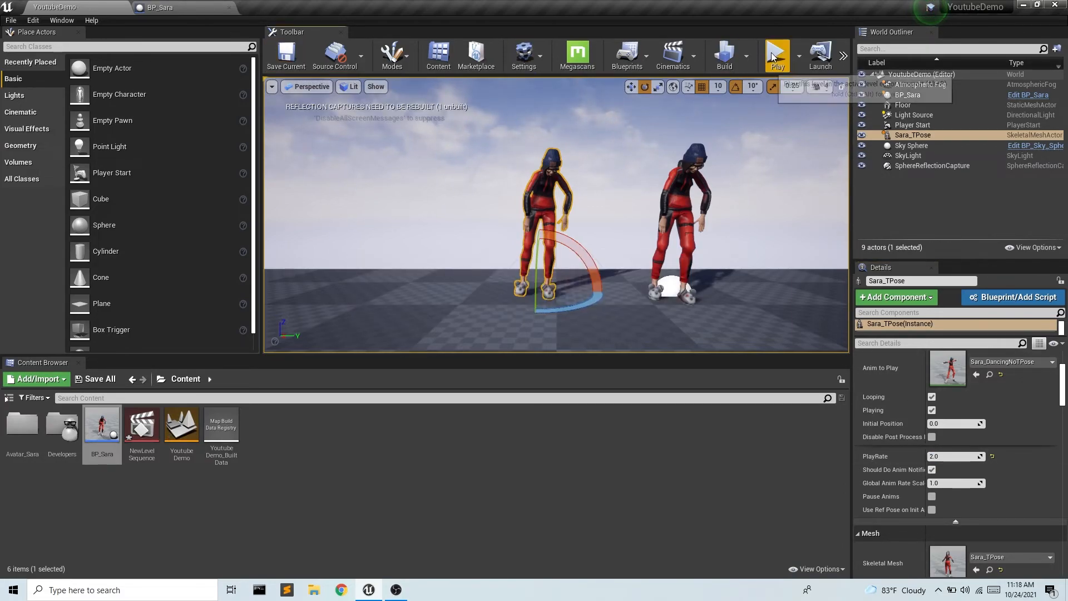
left_click(776, 53)
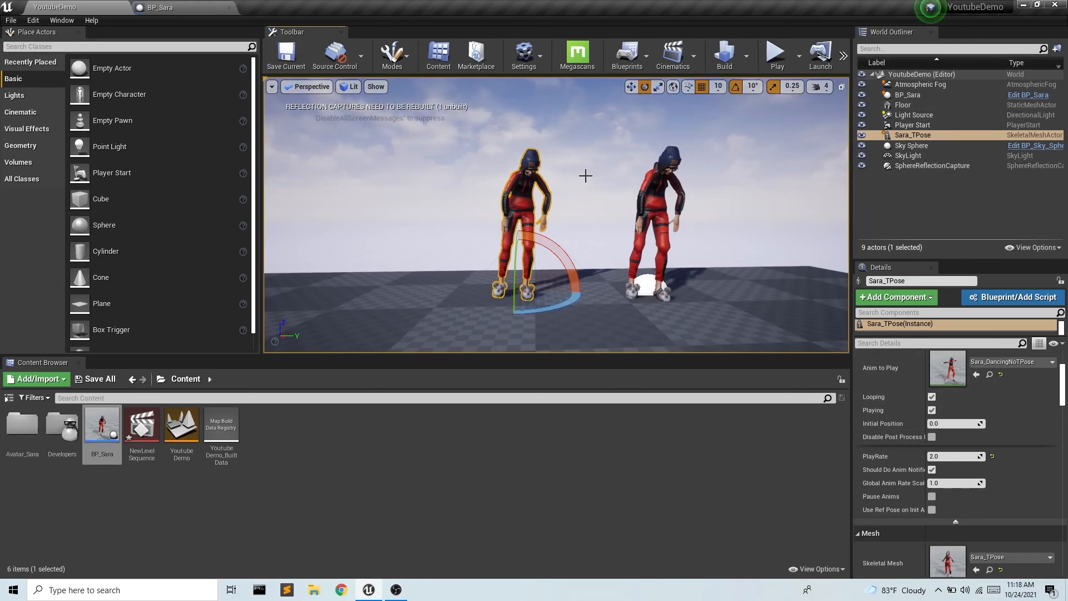
mouse_move(599, 316)
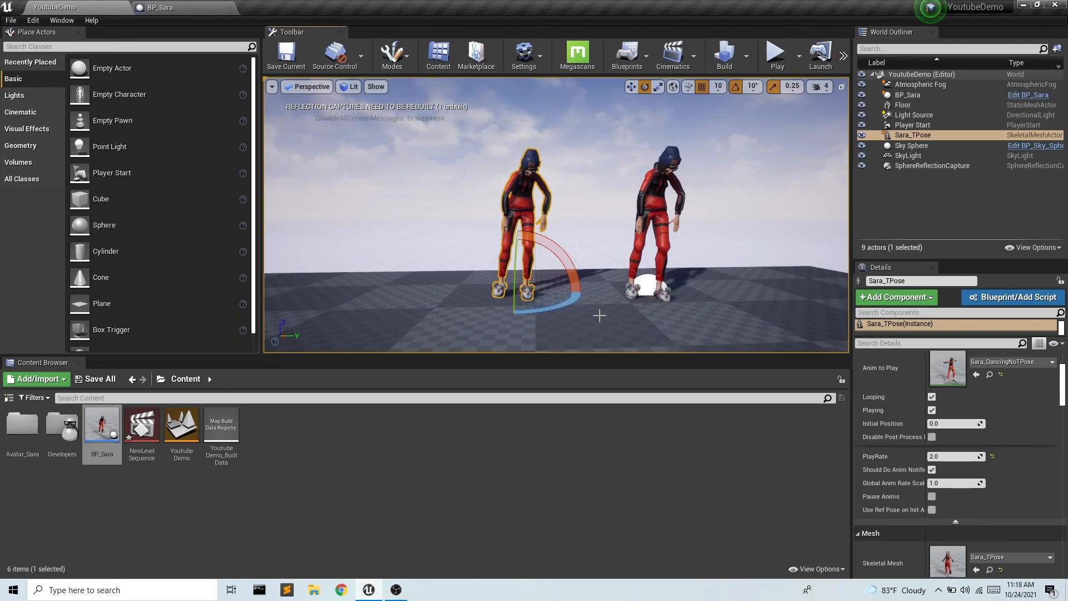
mouse_move(631, 216)
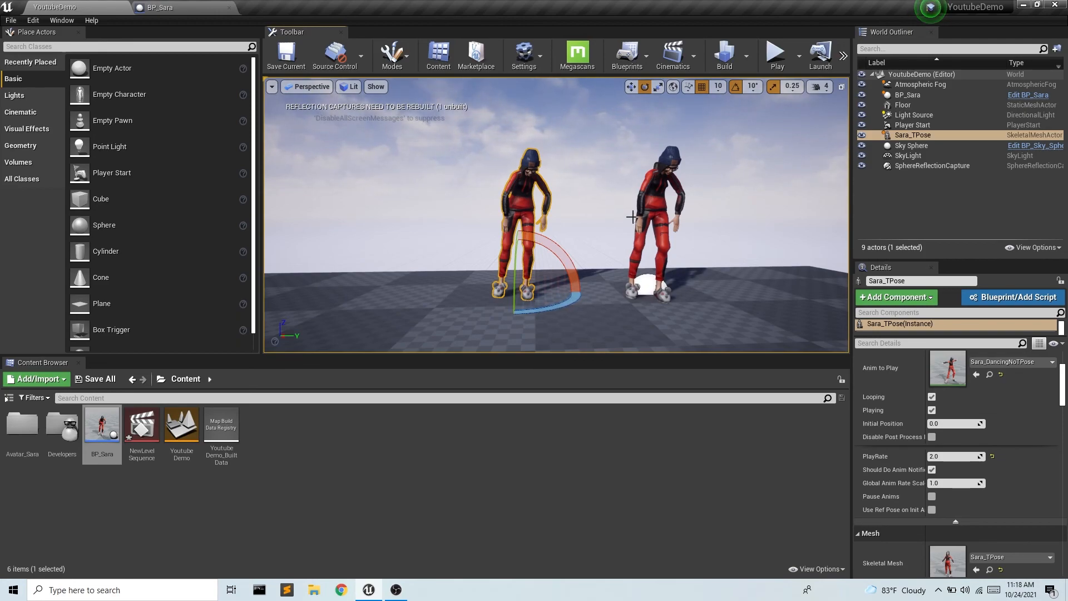